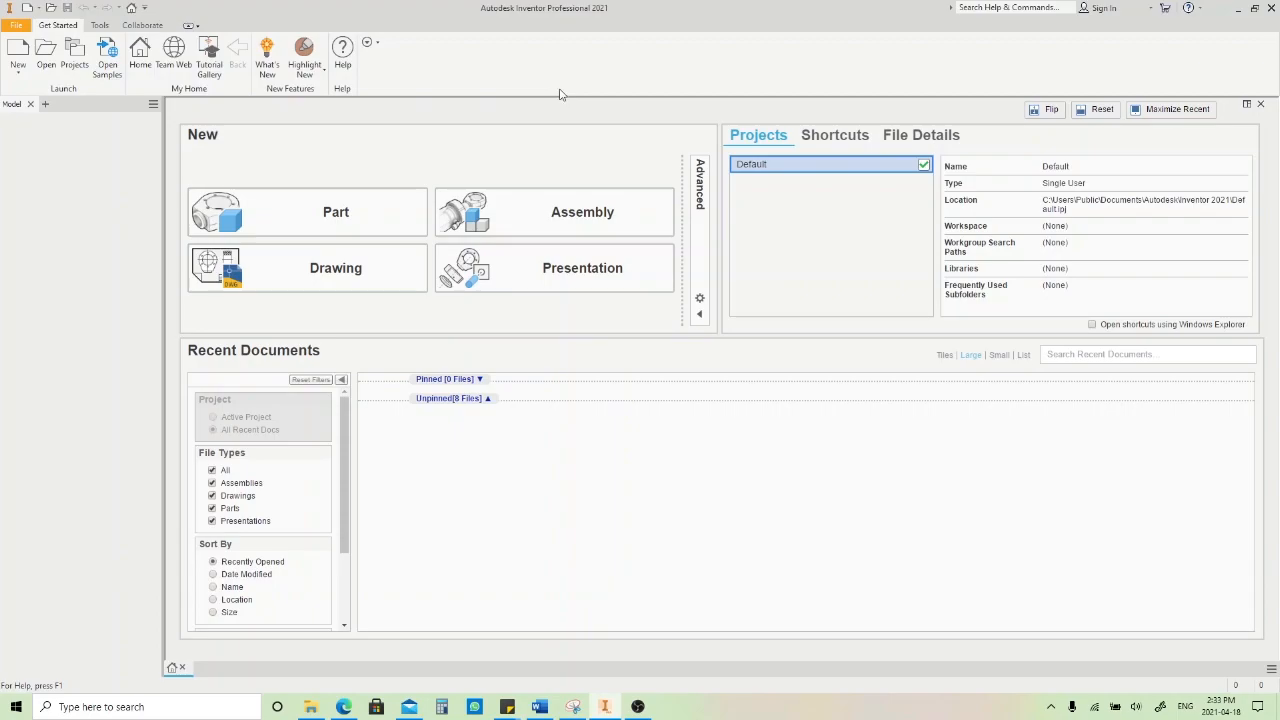
pyautogui.moveTo(518, 12)
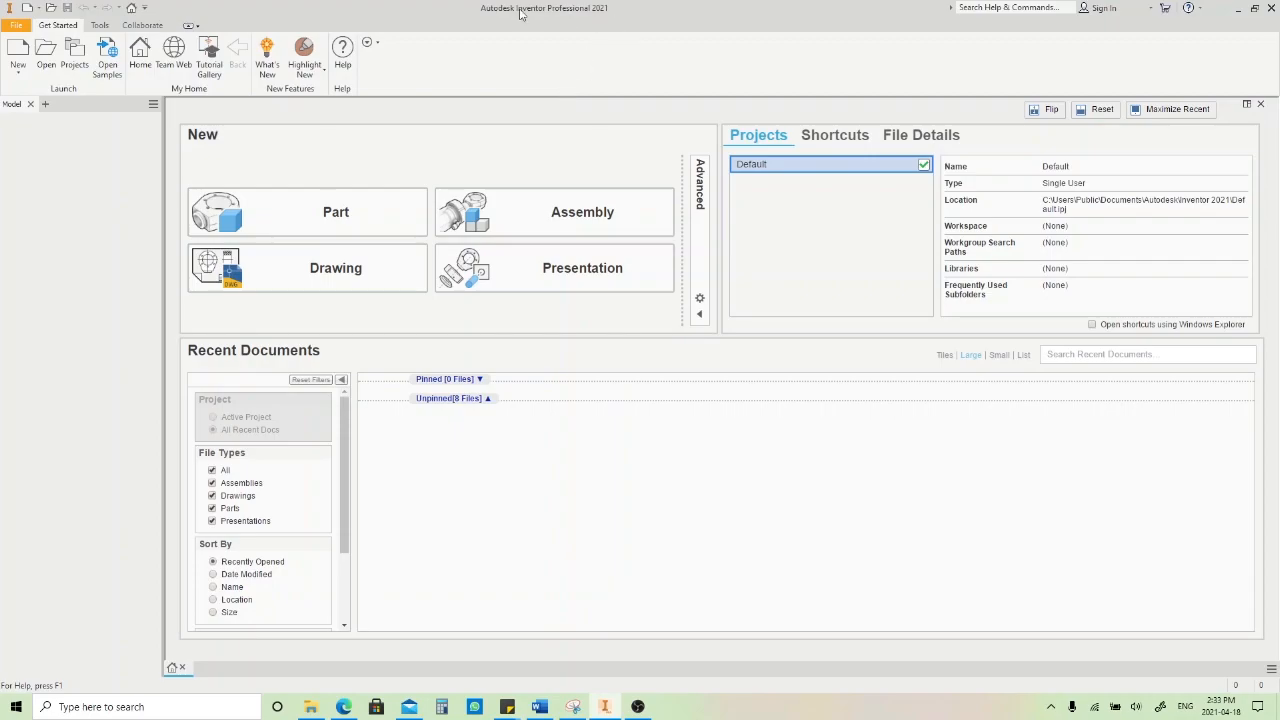
pyautogui.moveTo(613, 36)
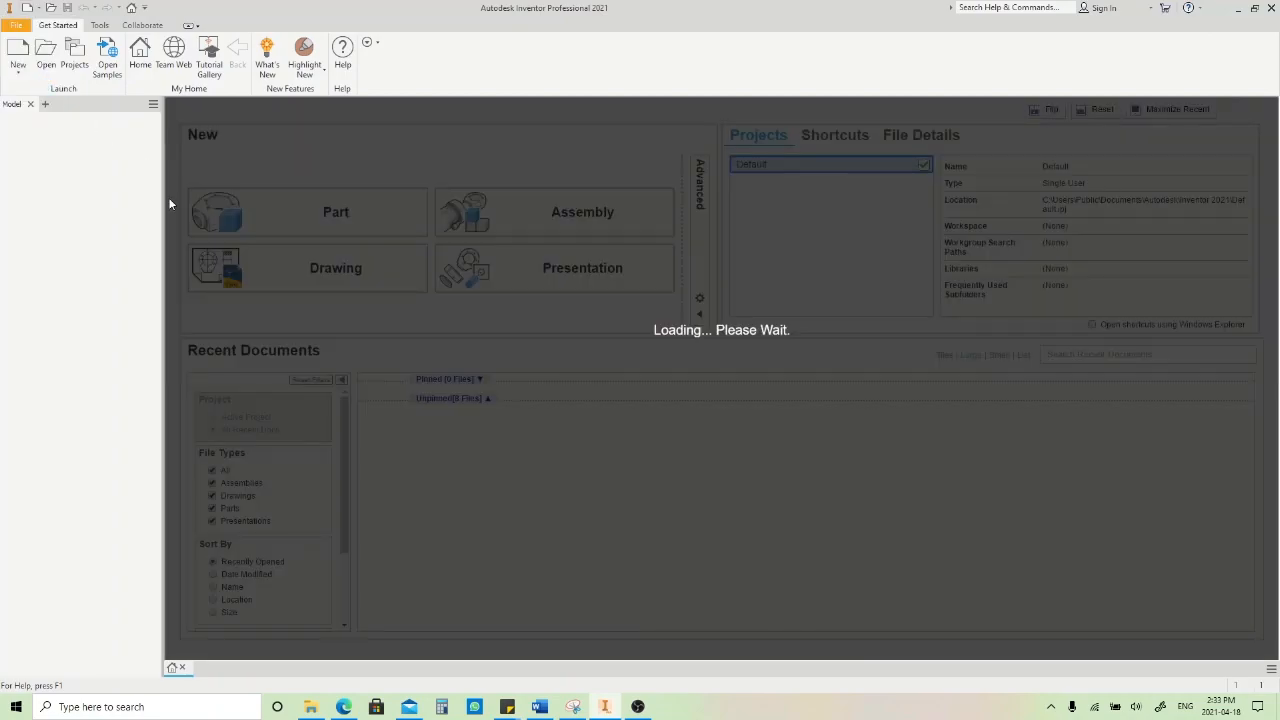
pyautogui.click(307, 212)
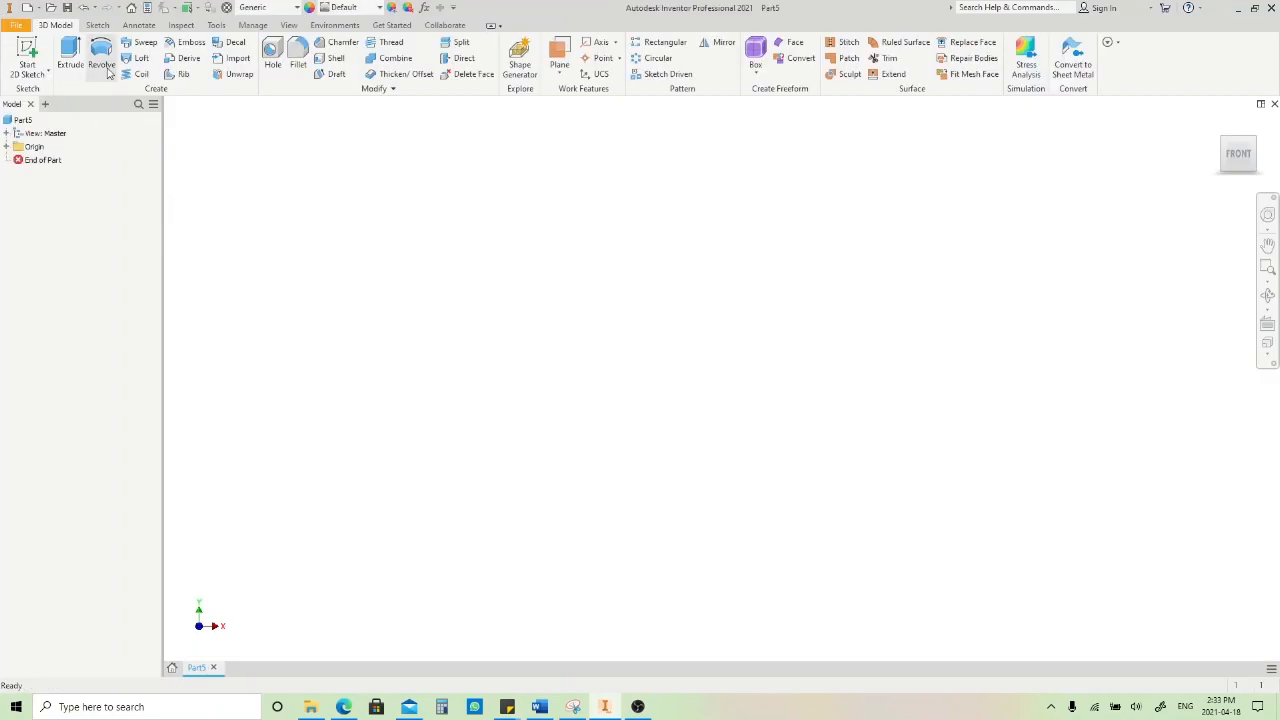
pyautogui.moveTo(101, 58)
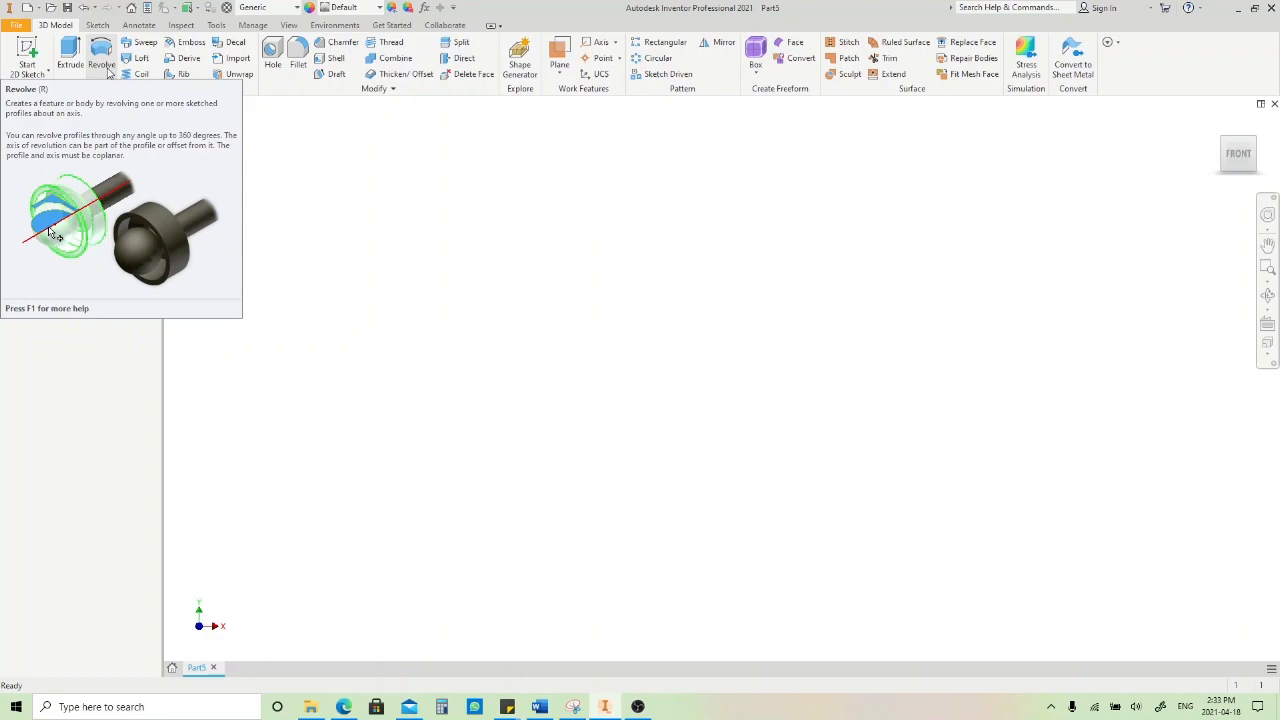
pyautogui.moveTo(110, 76)
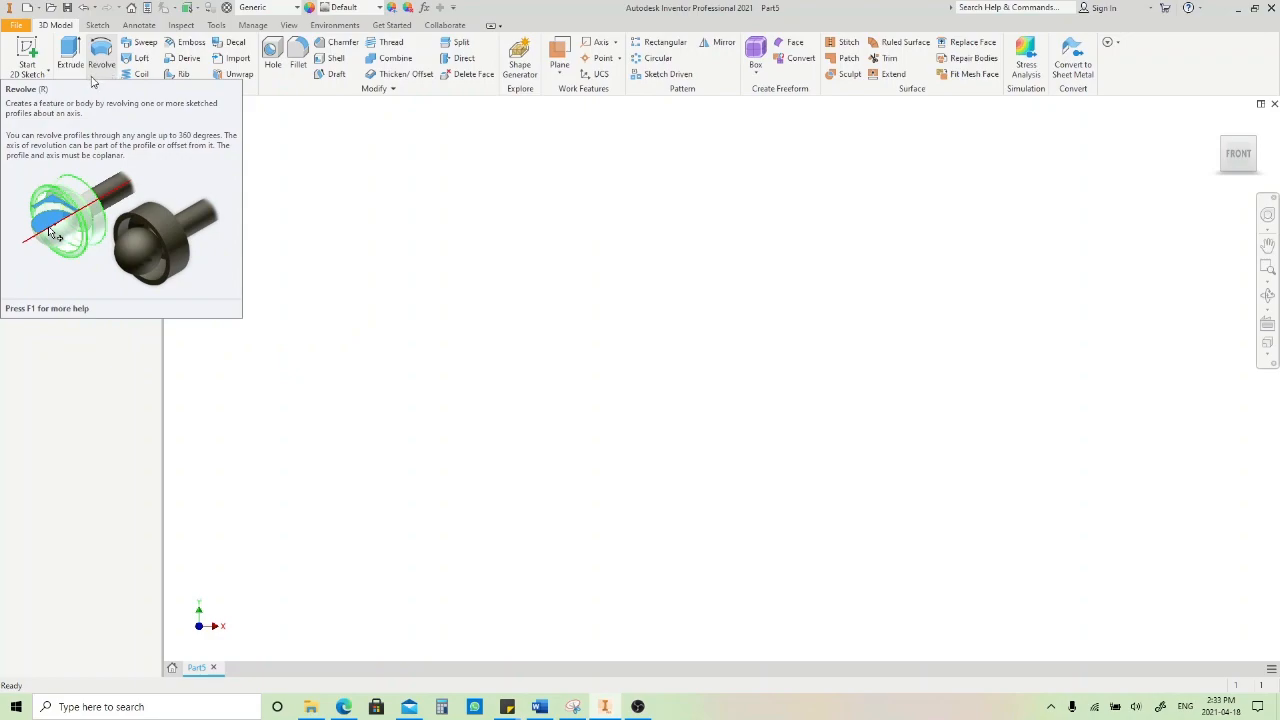
pyautogui.moveTo(27, 50)
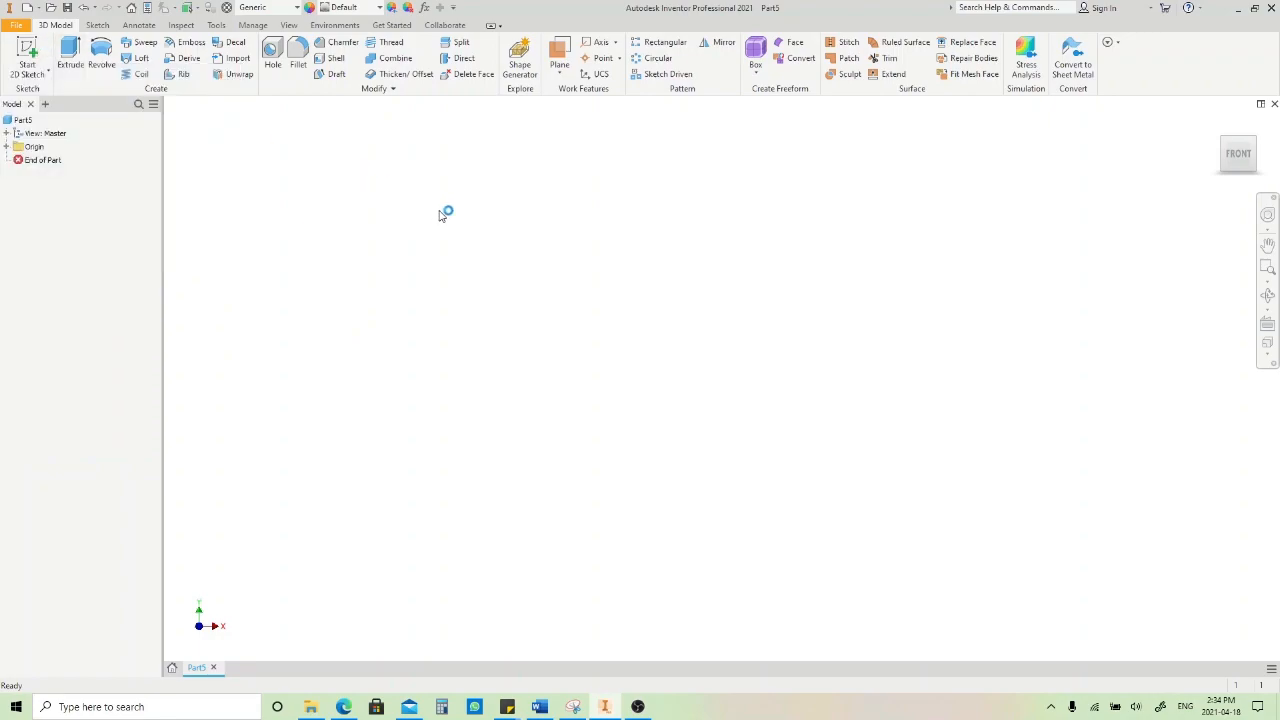
# Step: Start a sketch on the front plane and draw tall and short adjoining rectangles on the X axis
pyautogui.click(27, 60)
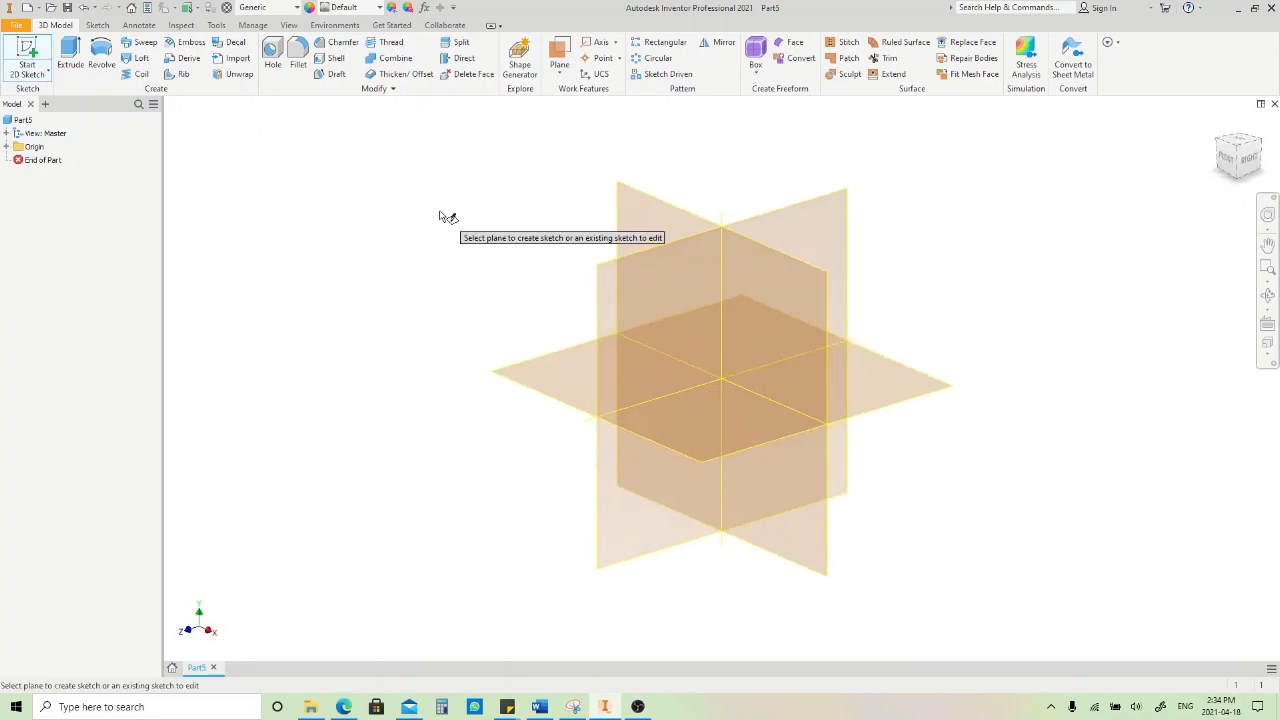
pyautogui.moveTo(687, 211)
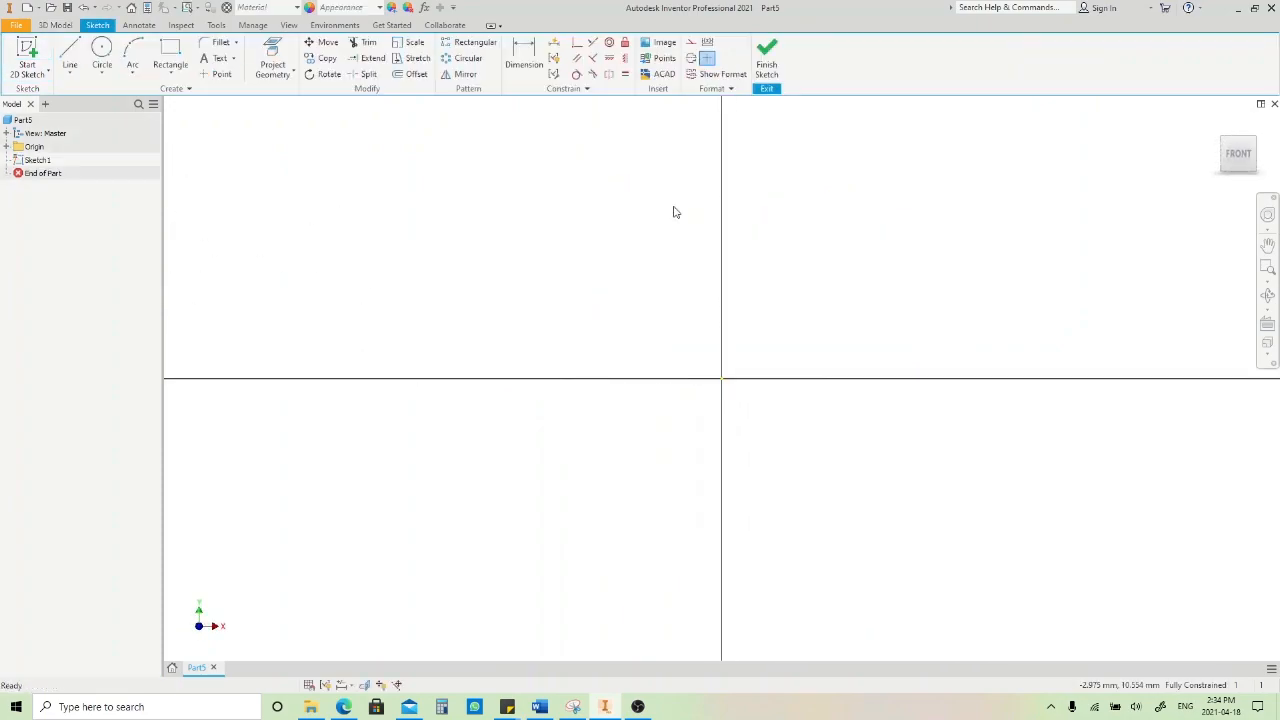
pyautogui.moveTo(590, 366)
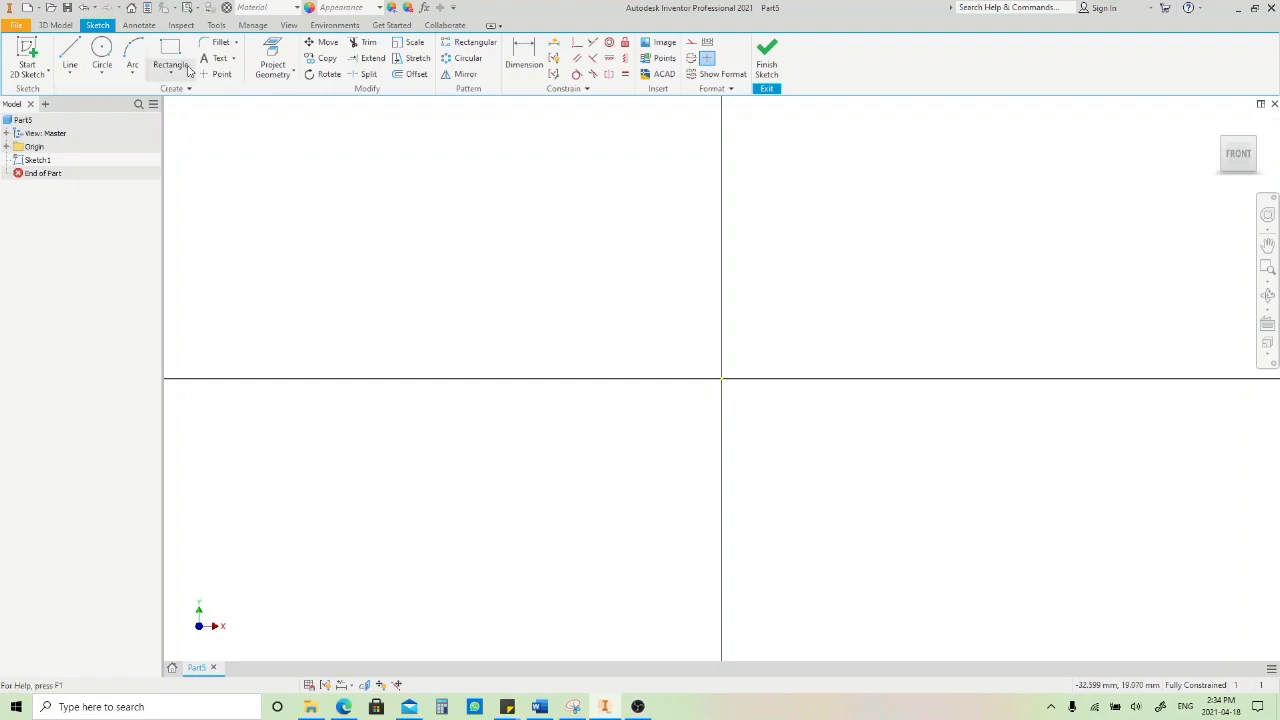
pyautogui.click(170, 57)
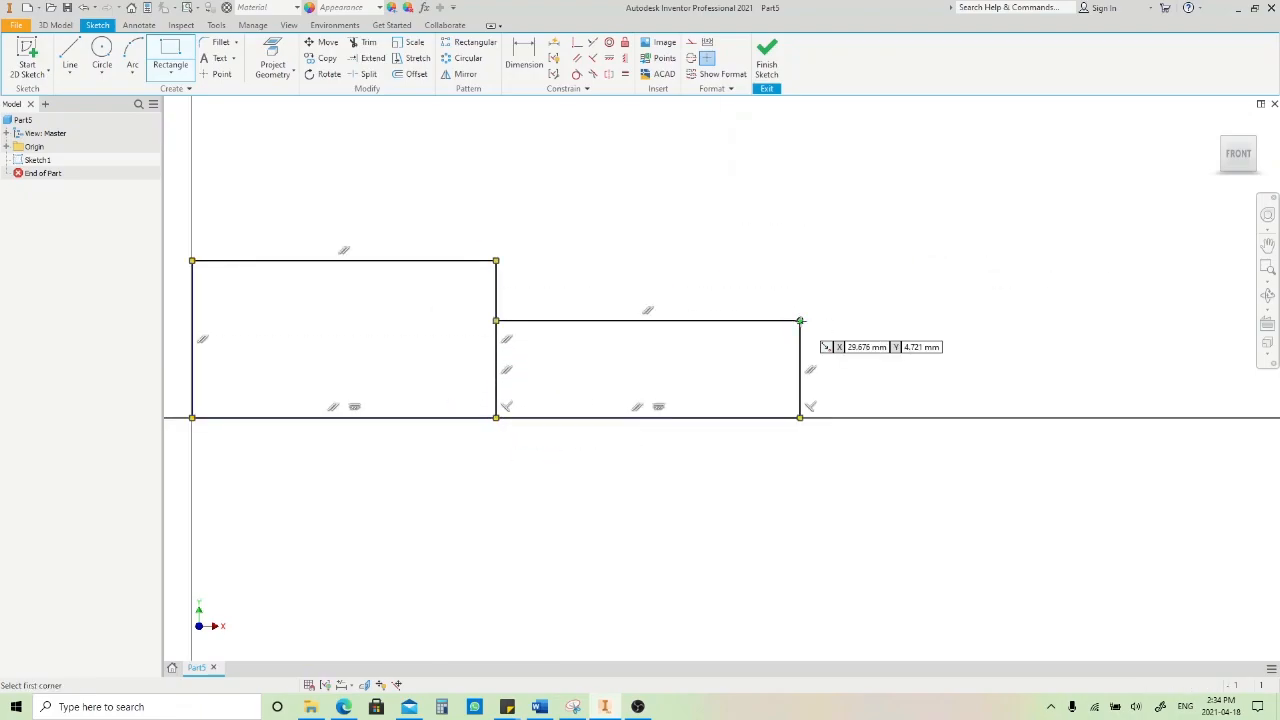
pyautogui.click(524, 58)
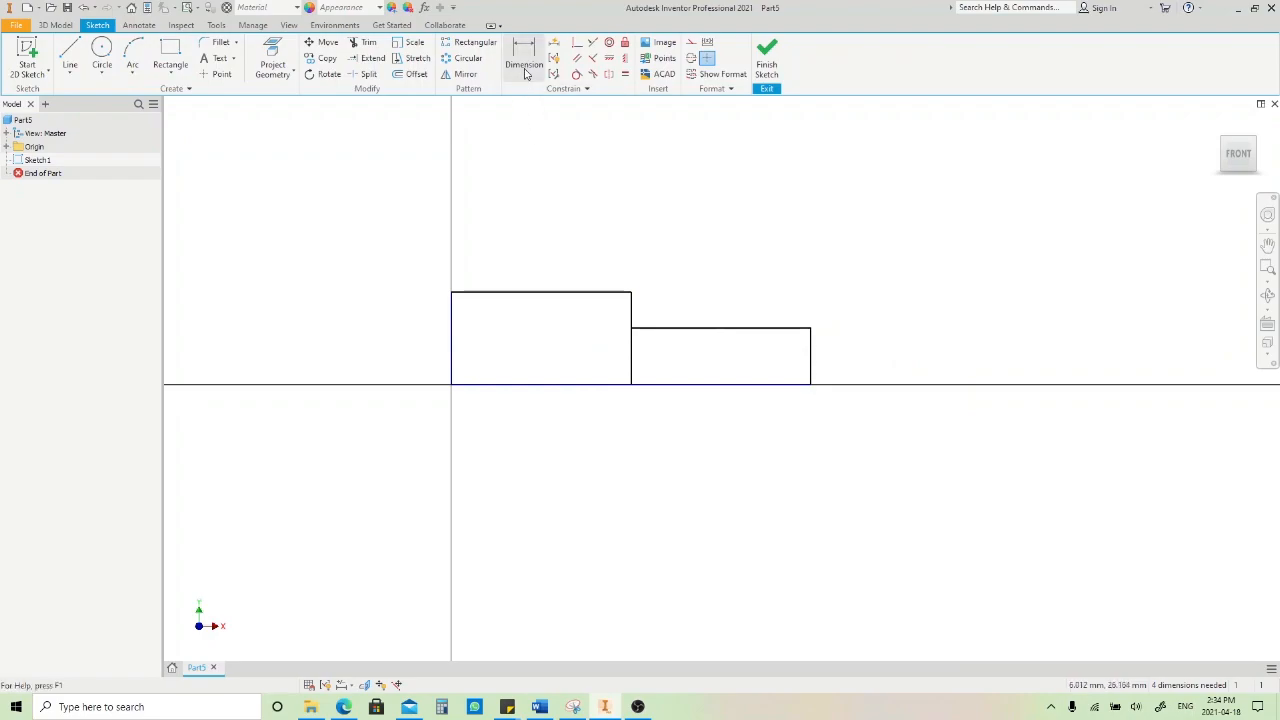
# Step: Dimension the stepped profile to heights 15 and 12, widths 50 and 30, and finish the sketch
pyautogui.click(524, 60)
pyautogui.write('15')
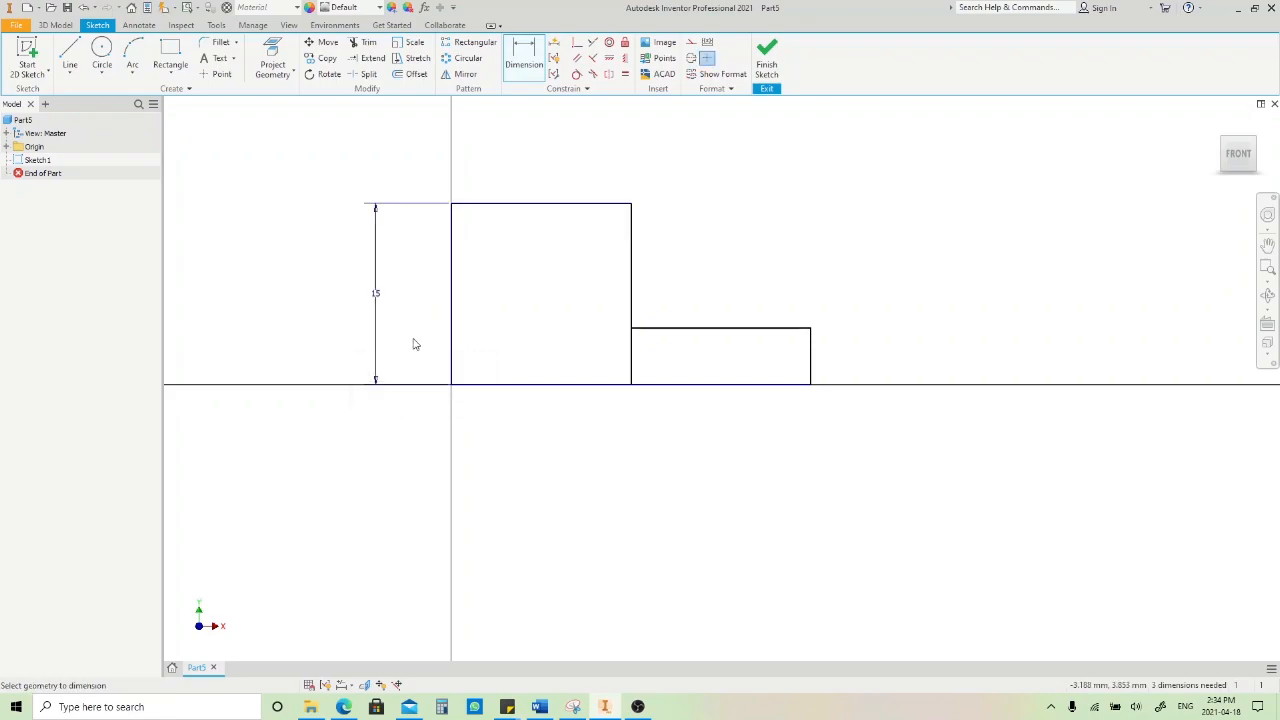
pyautogui.click(844, 333)
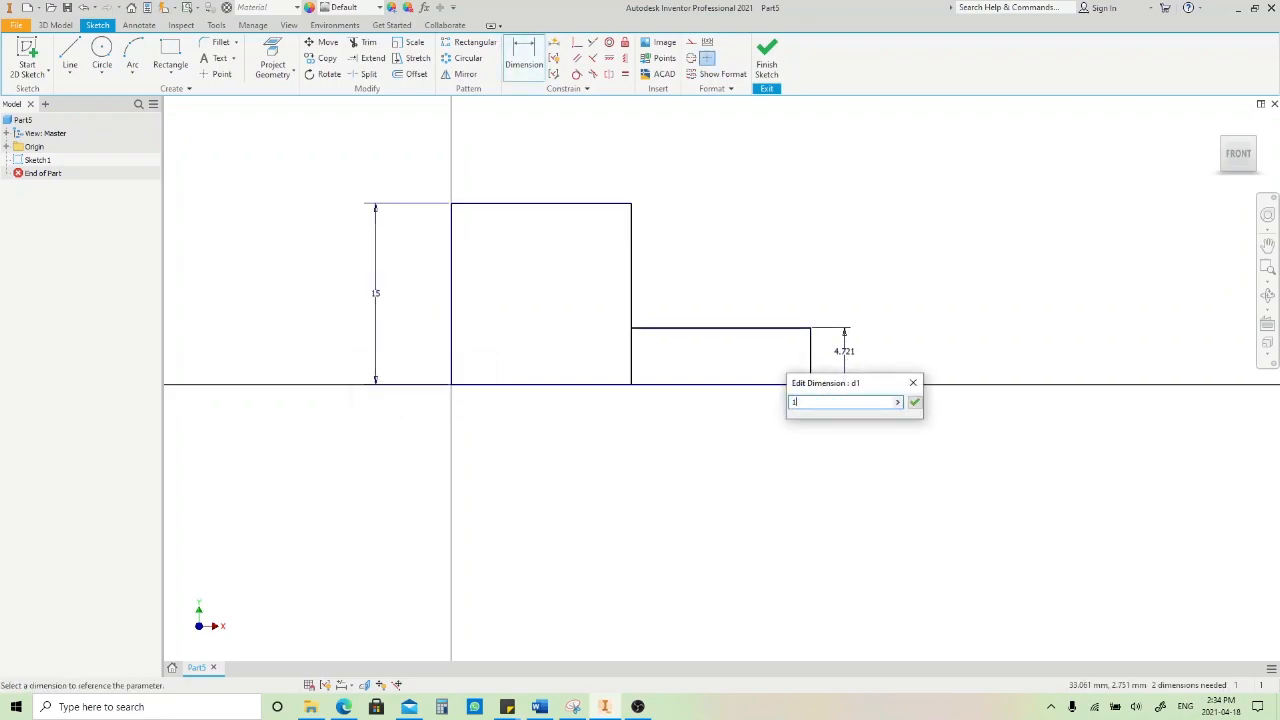
pyautogui.click(914, 402)
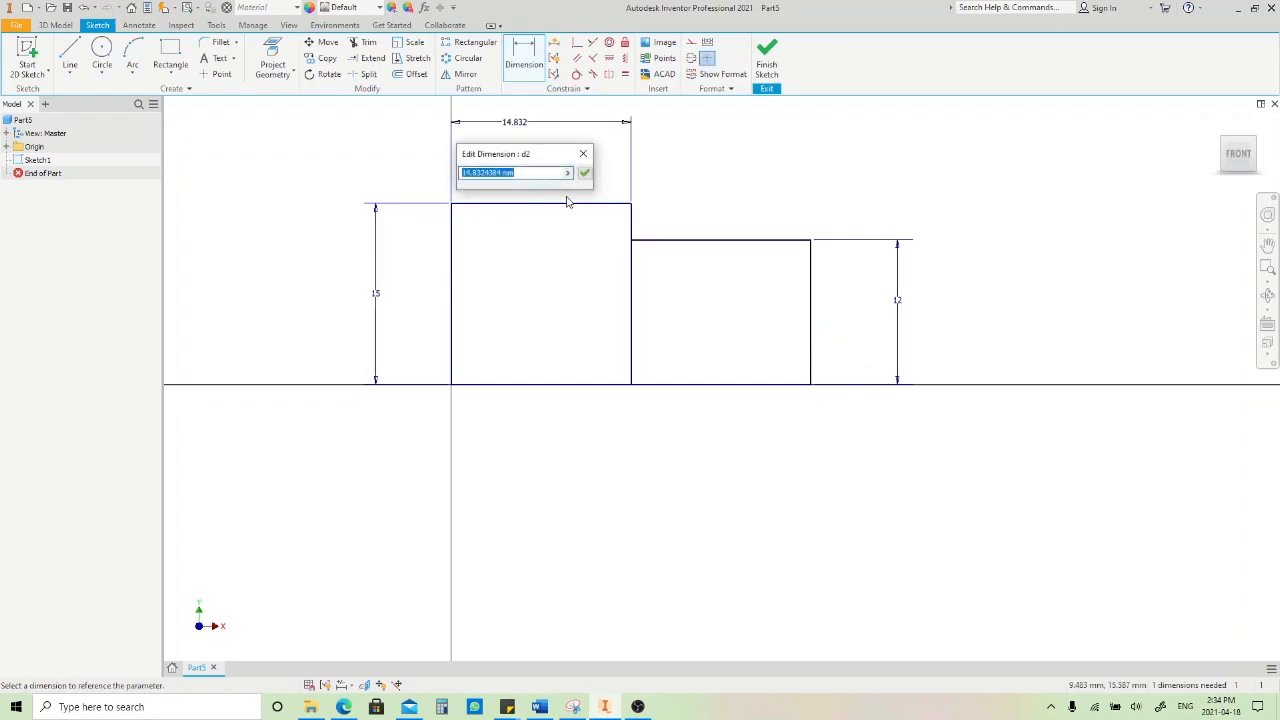
pyautogui.click(584, 172)
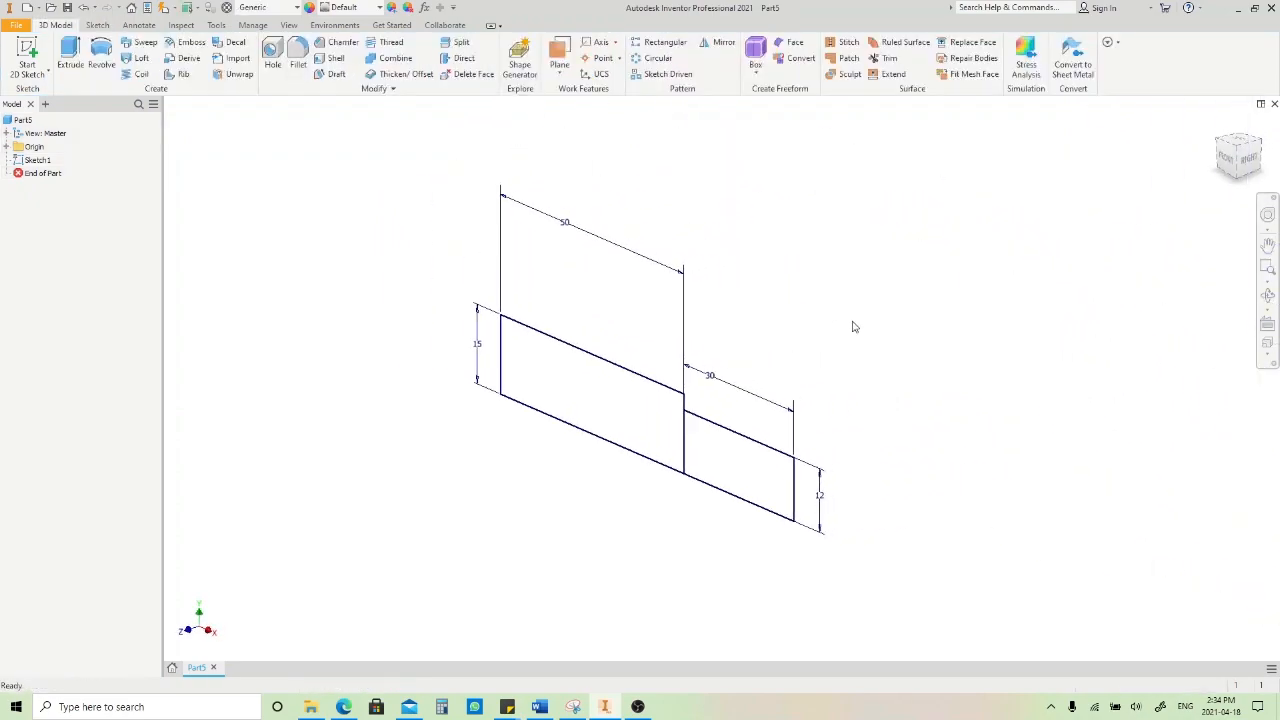
# Step: Revolve both rectangles about their bottom edge to create the stepped solid Revolution1
pyautogui.click(101, 60)
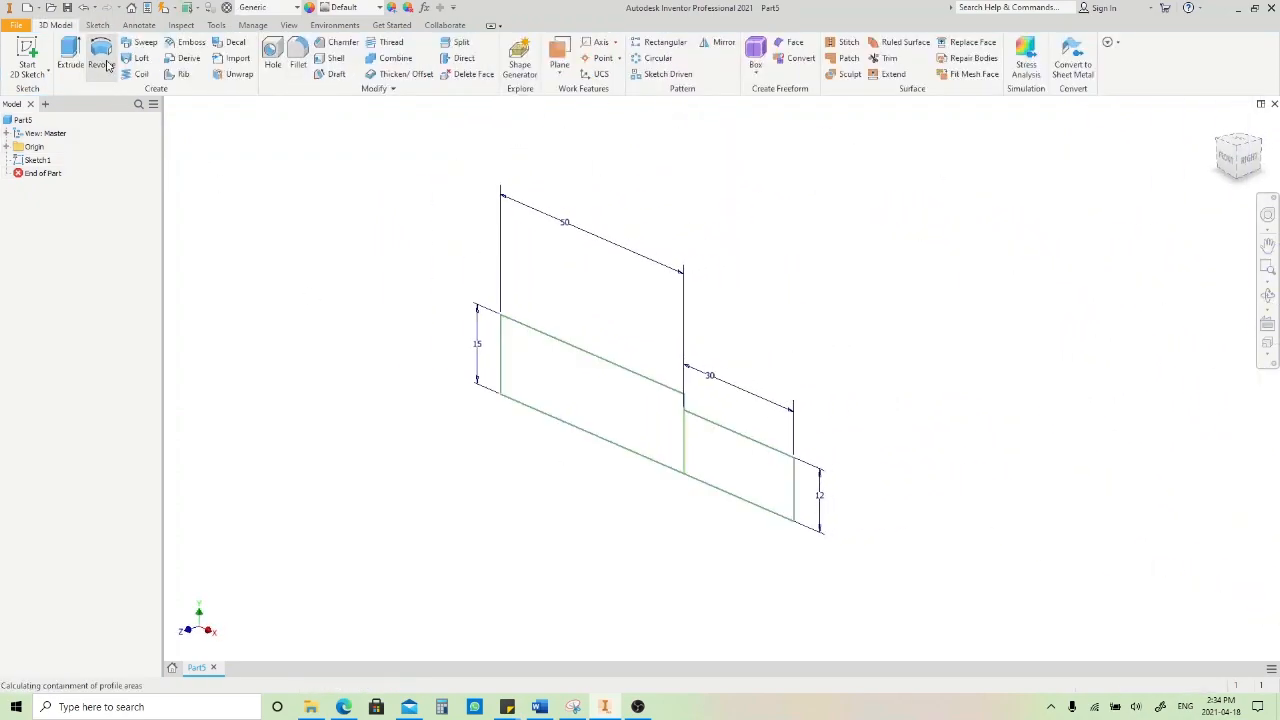
pyautogui.click(101, 58)
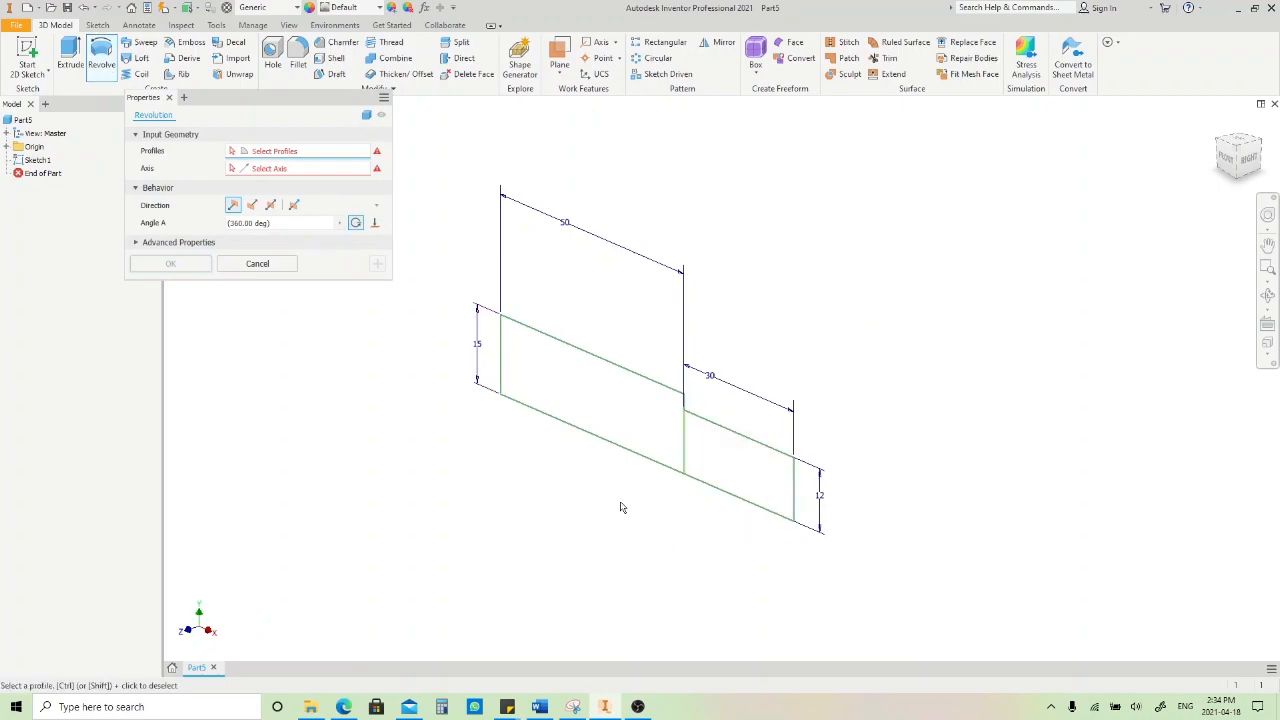
pyautogui.click(645, 435)
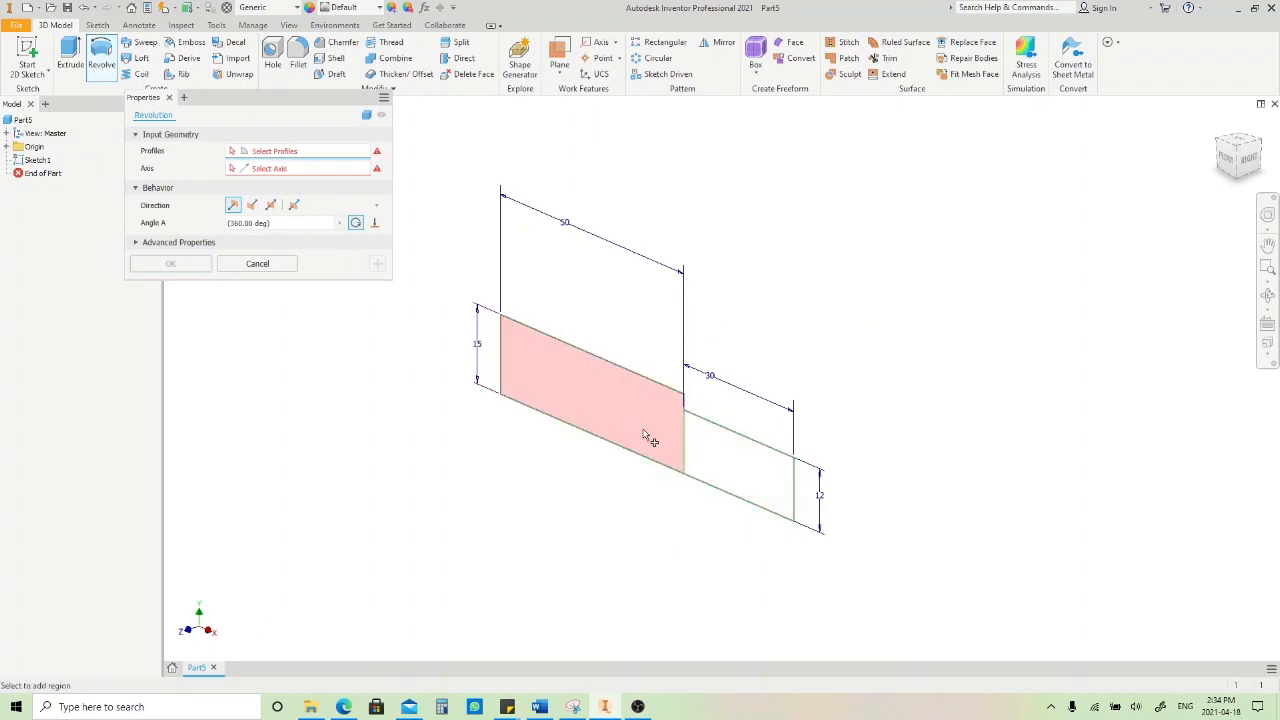
pyautogui.click(720, 460)
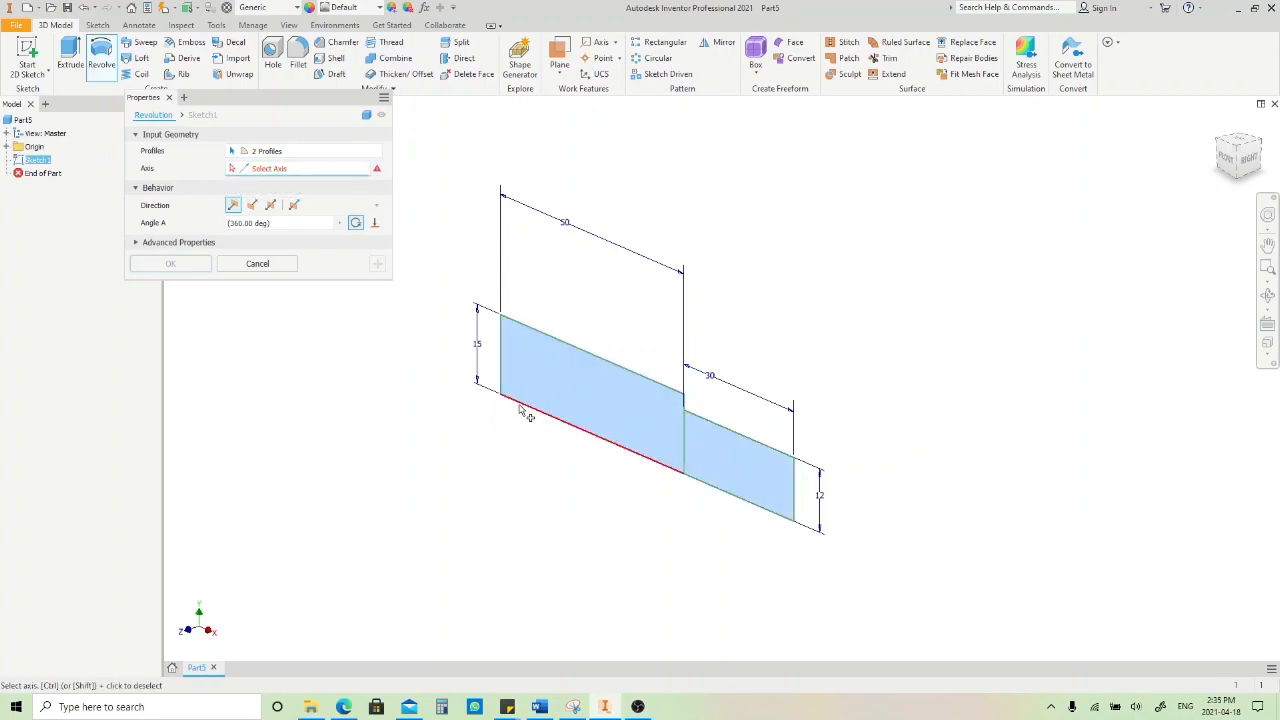
pyautogui.click(590, 430)
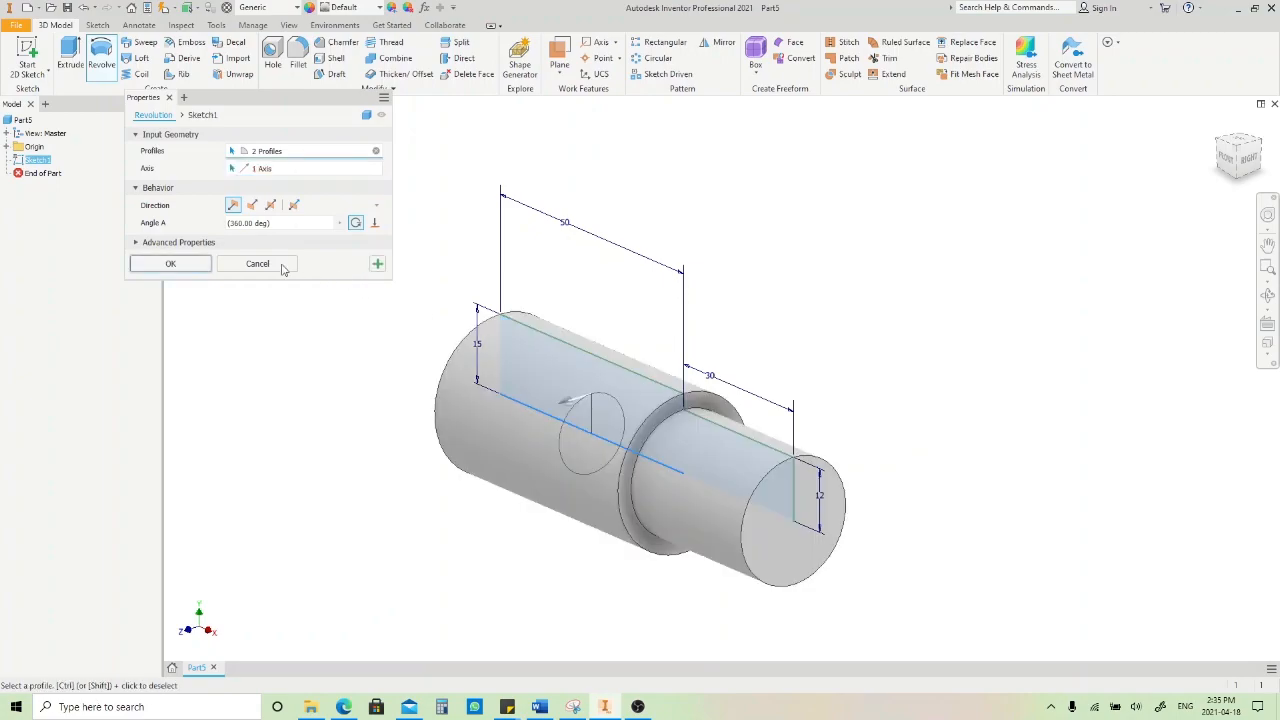
pyautogui.click(170, 263)
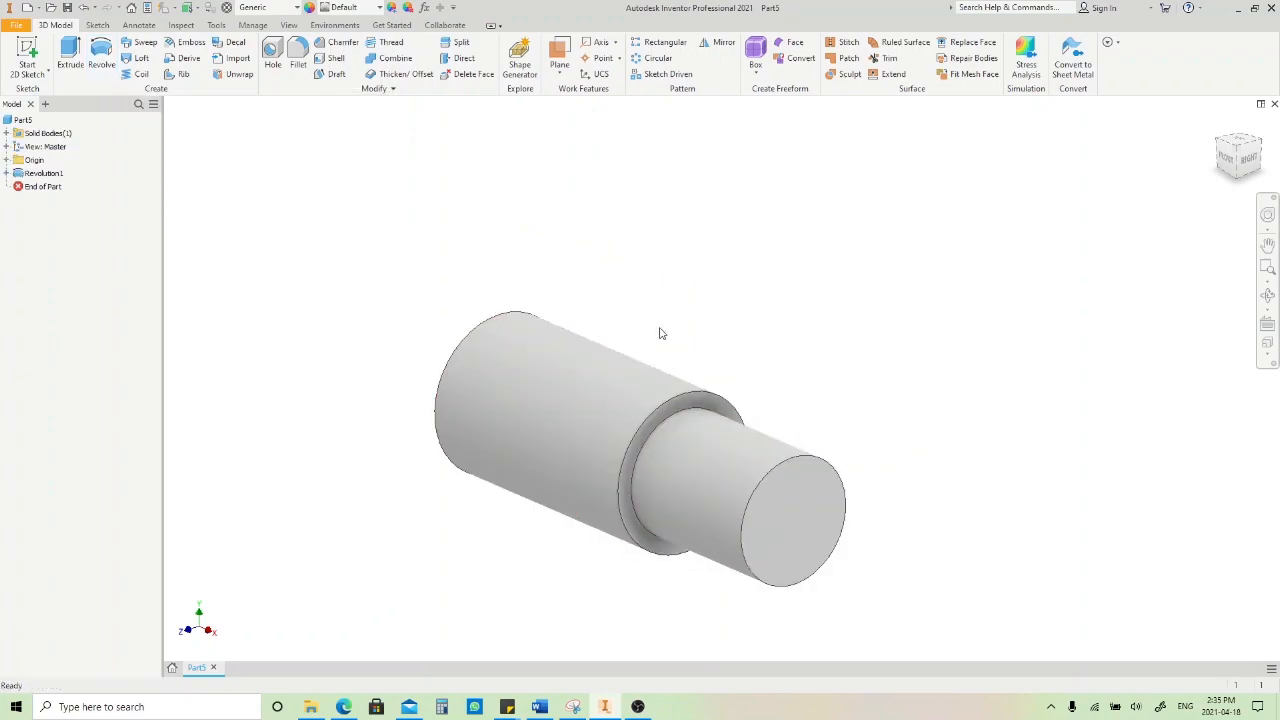
pyautogui.moveTo(660, 333); pyautogui.dragTo(896, 328)
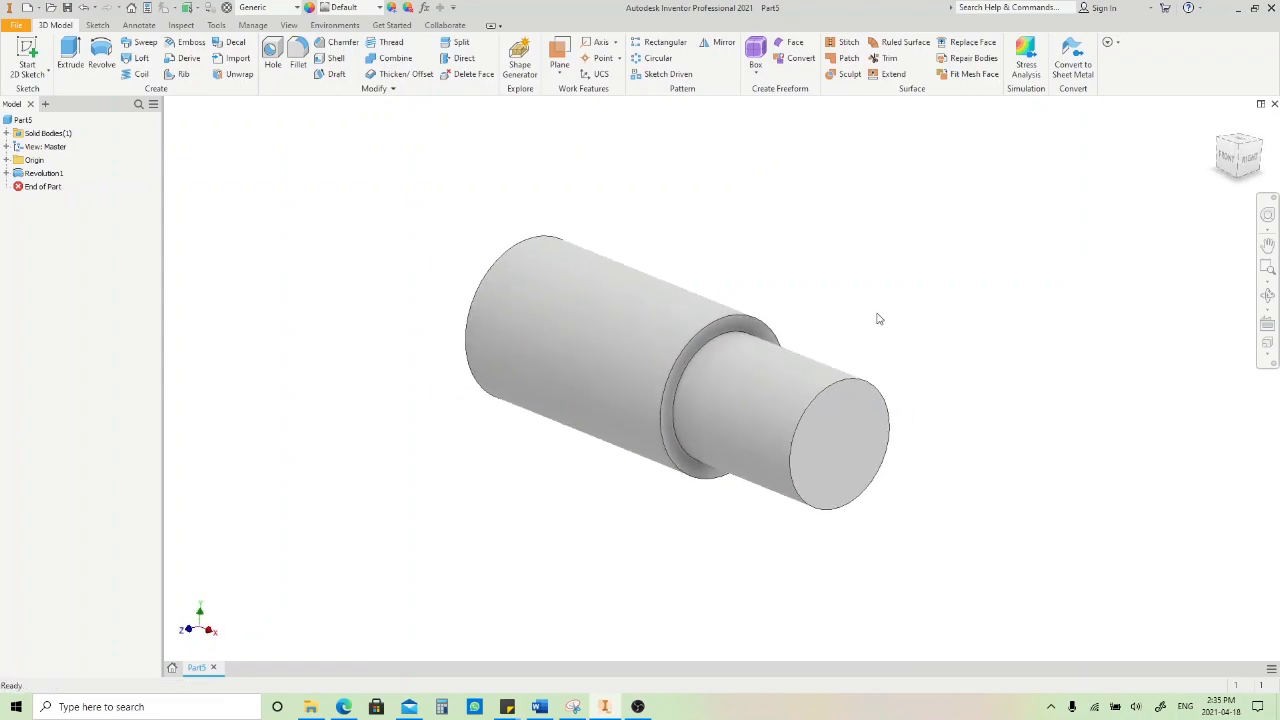
pyautogui.moveTo(860, 318)
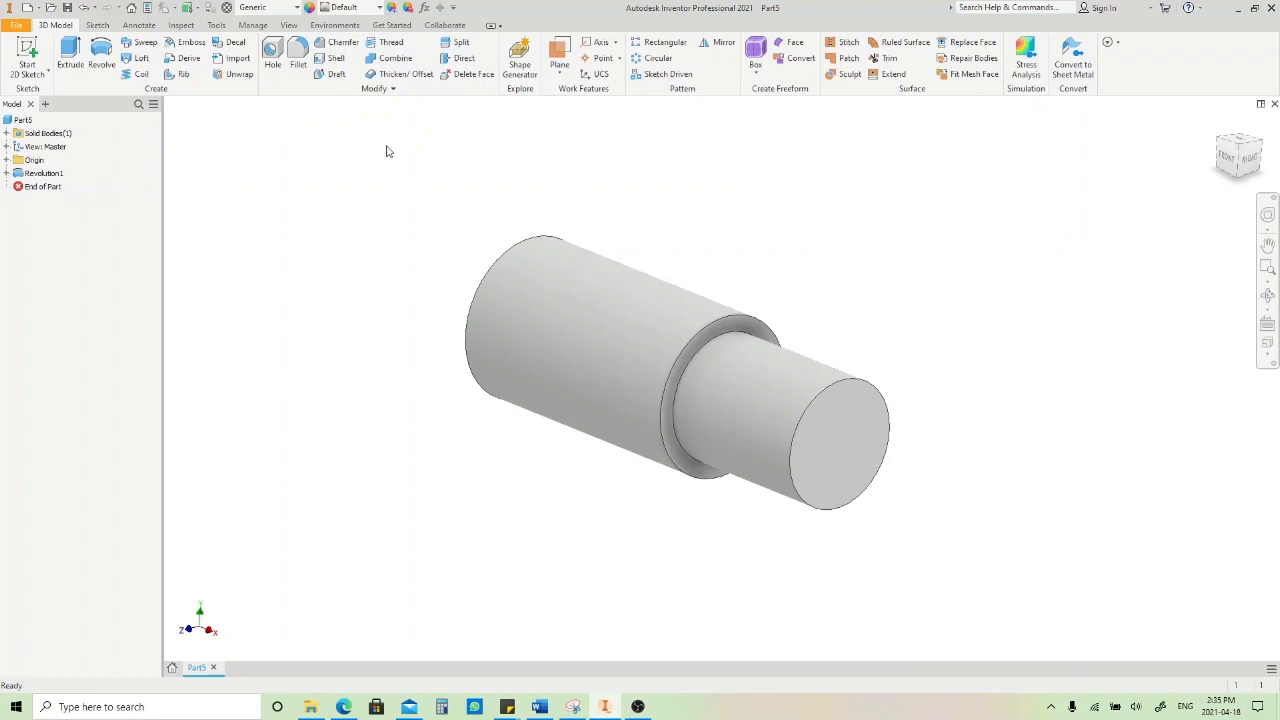
# Step: Reopen Revolution1 in the Revolve panel to change its angle
pyautogui.doubleClick(48, 173)
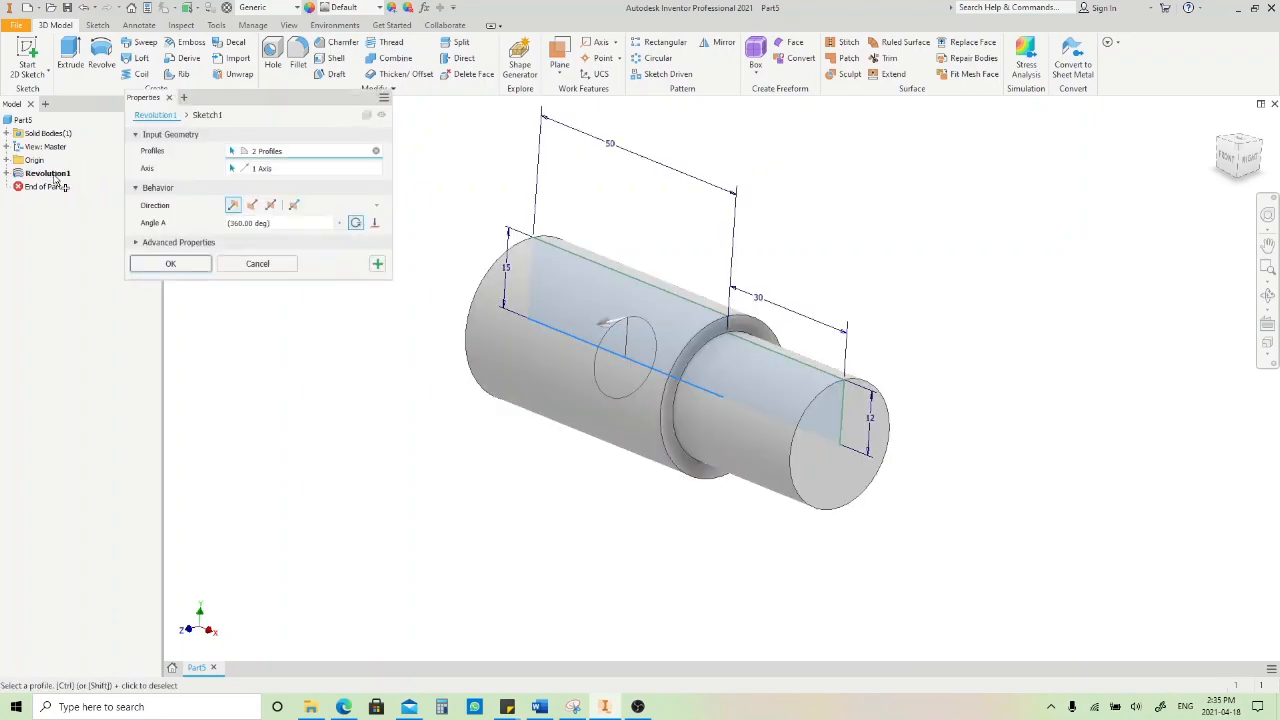
pyautogui.click(170, 263)
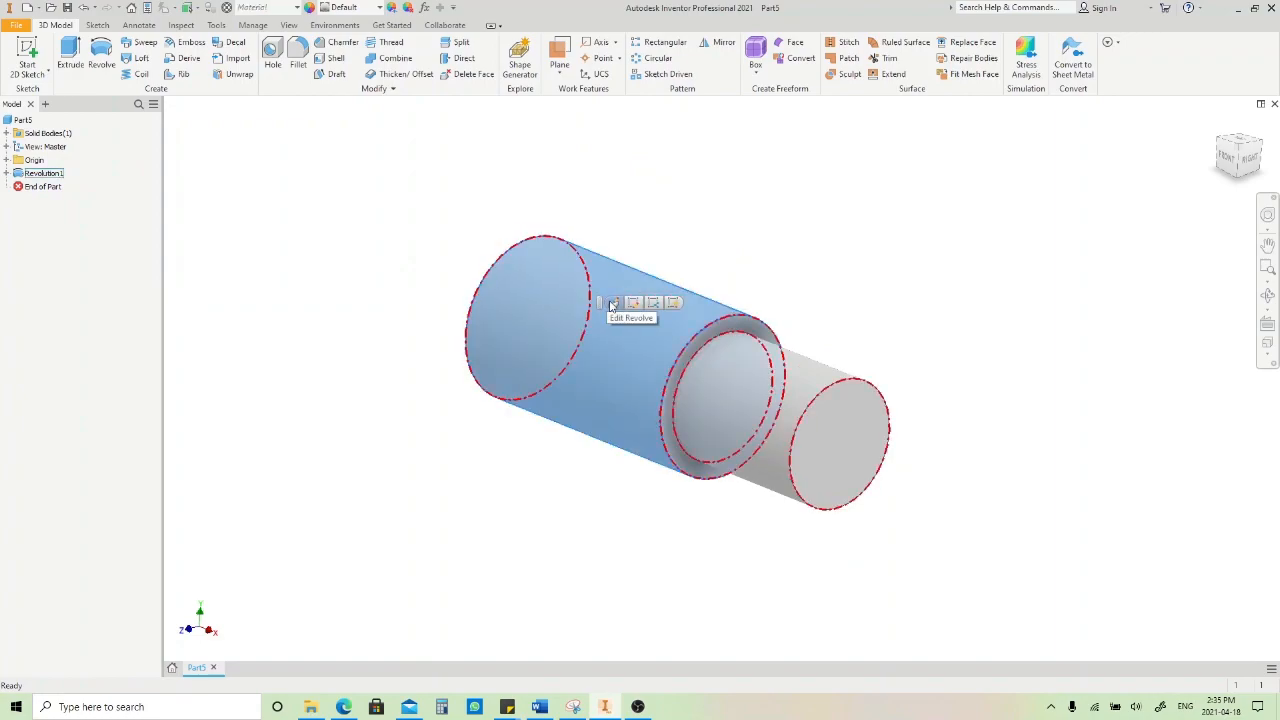
pyautogui.click(612, 303)
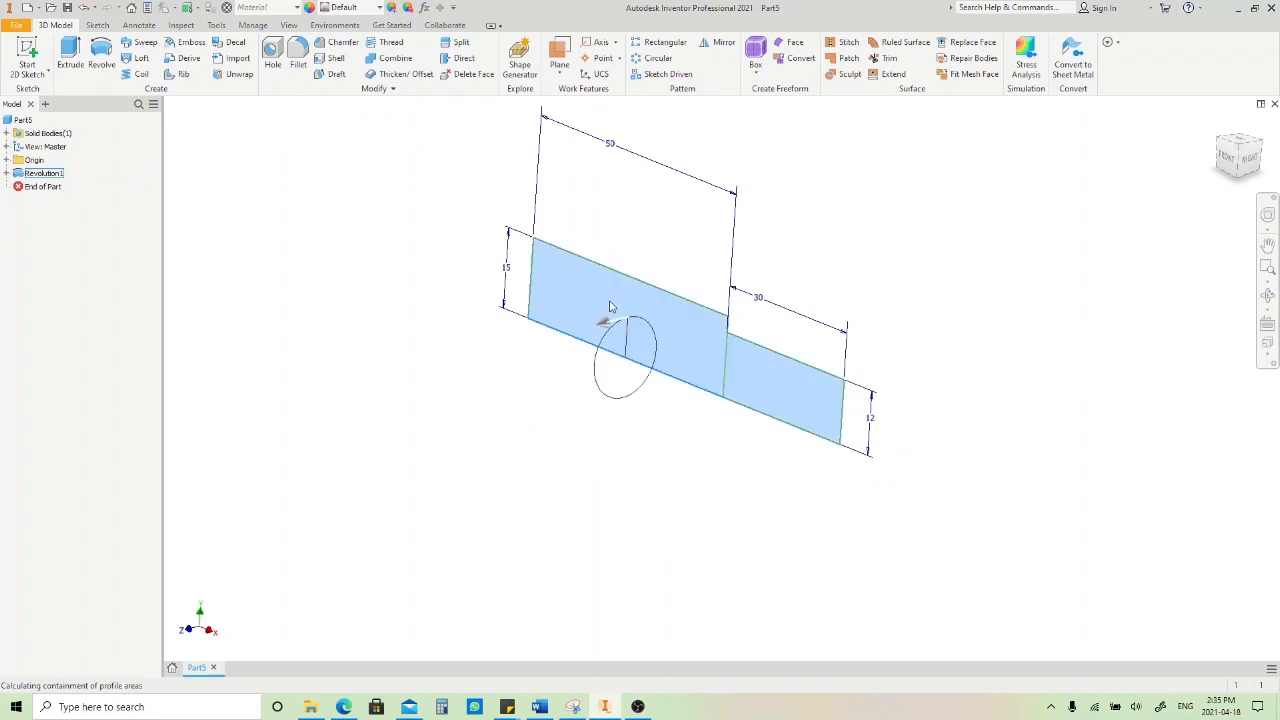
pyautogui.click(101, 58)
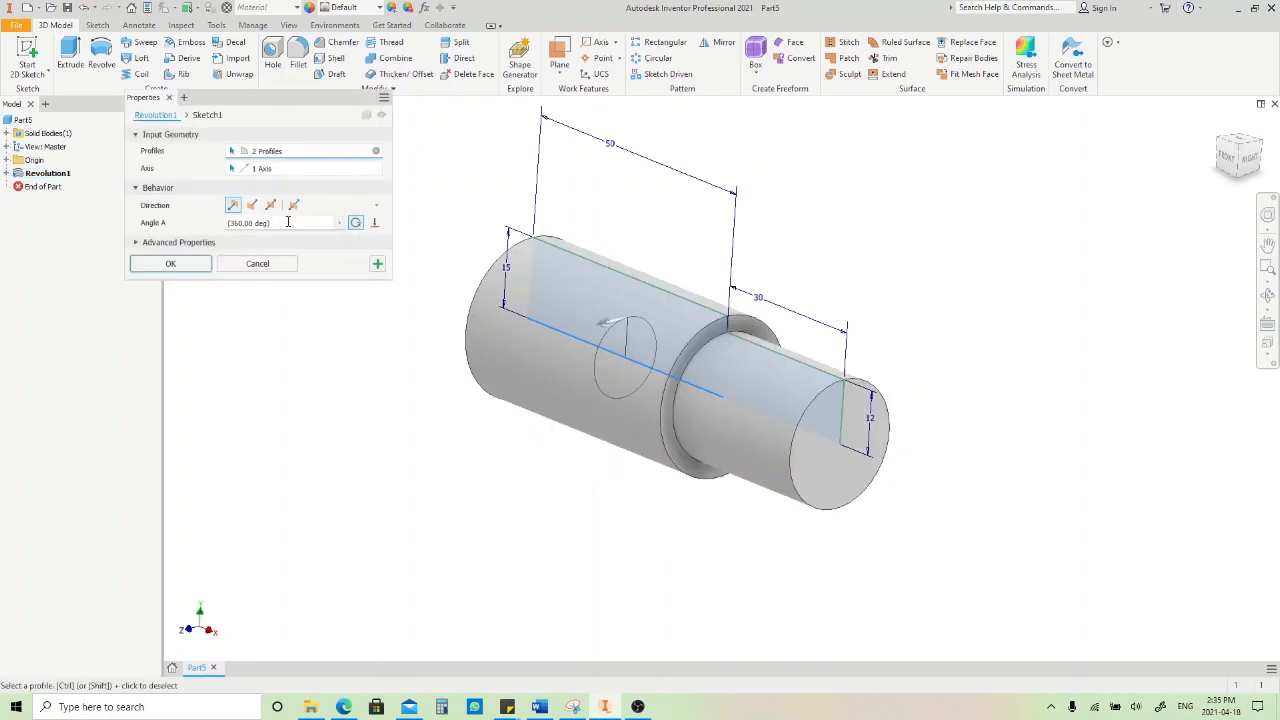
pyautogui.moveTo(287, 222)
pyautogui.write('180')
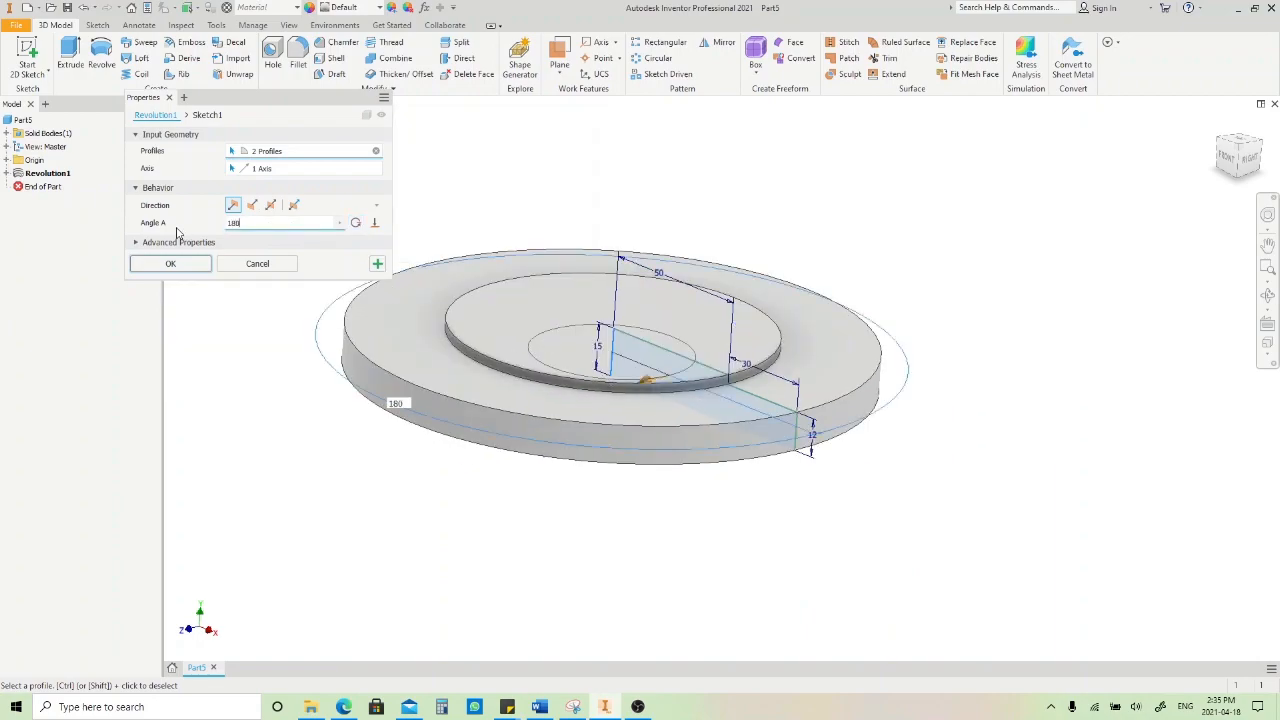
# Step: Try the revolve direction options, then set Full extent (360°) and accept Revolution1
pyautogui.moveTo(620, 360); pyautogui.dragTo(547, 336)
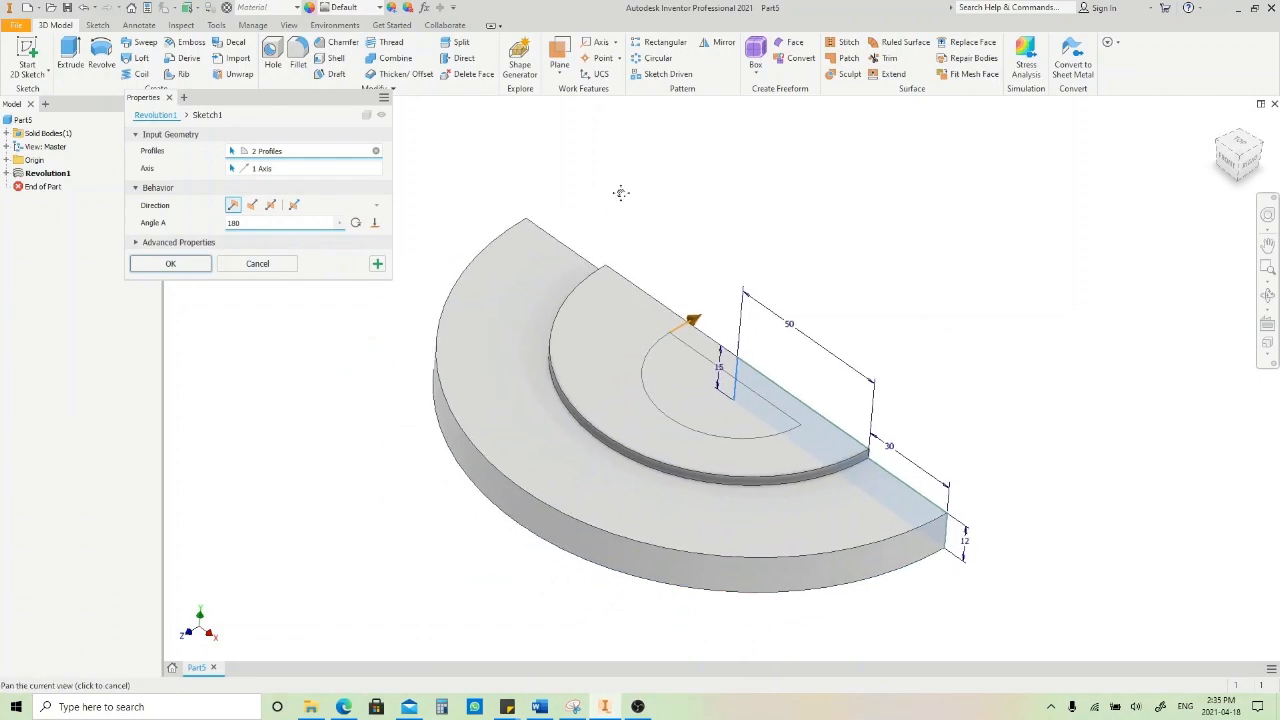
pyautogui.click(233, 205)
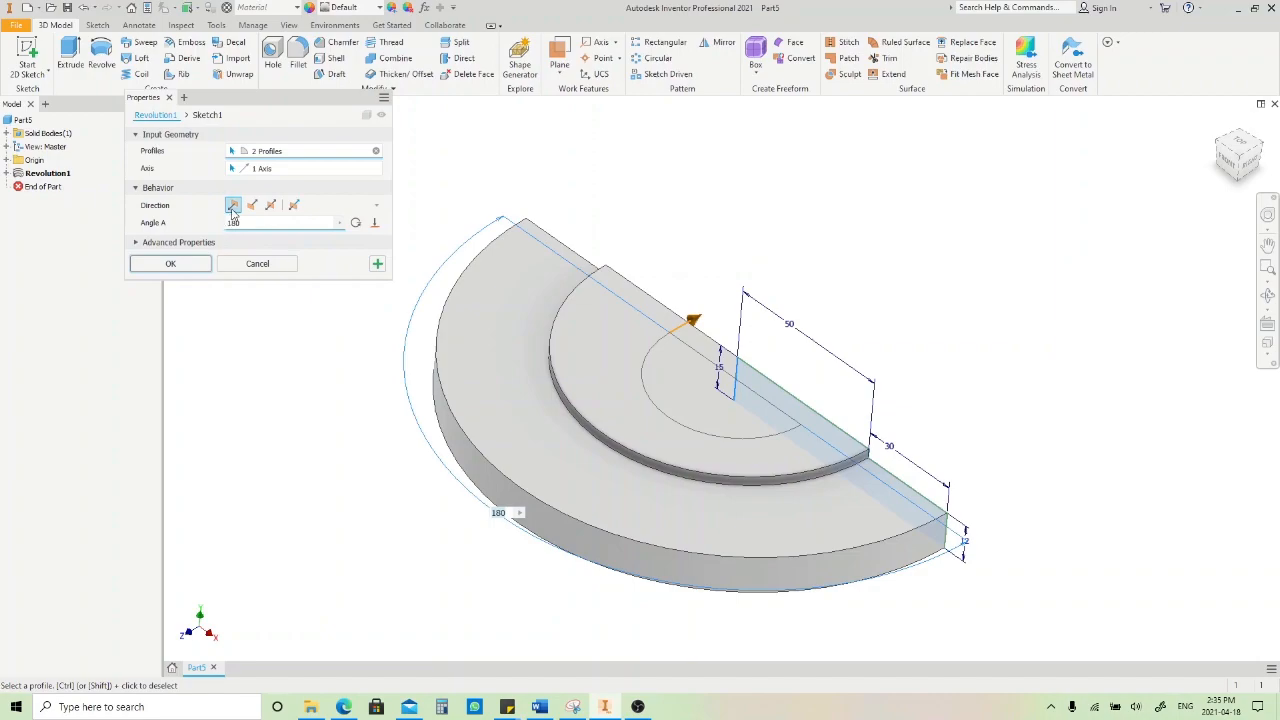
pyautogui.moveTo(233, 205)
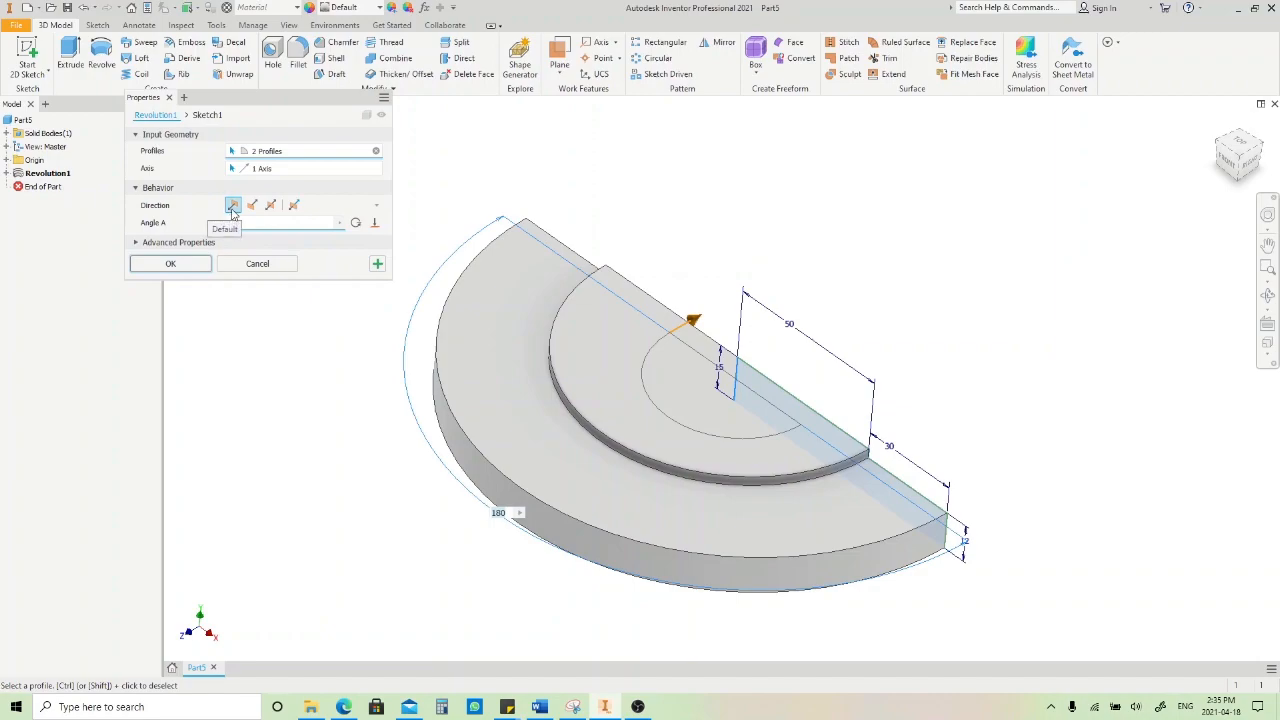
pyautogui.moveTo(252, 205)
pyautogui.write('120')
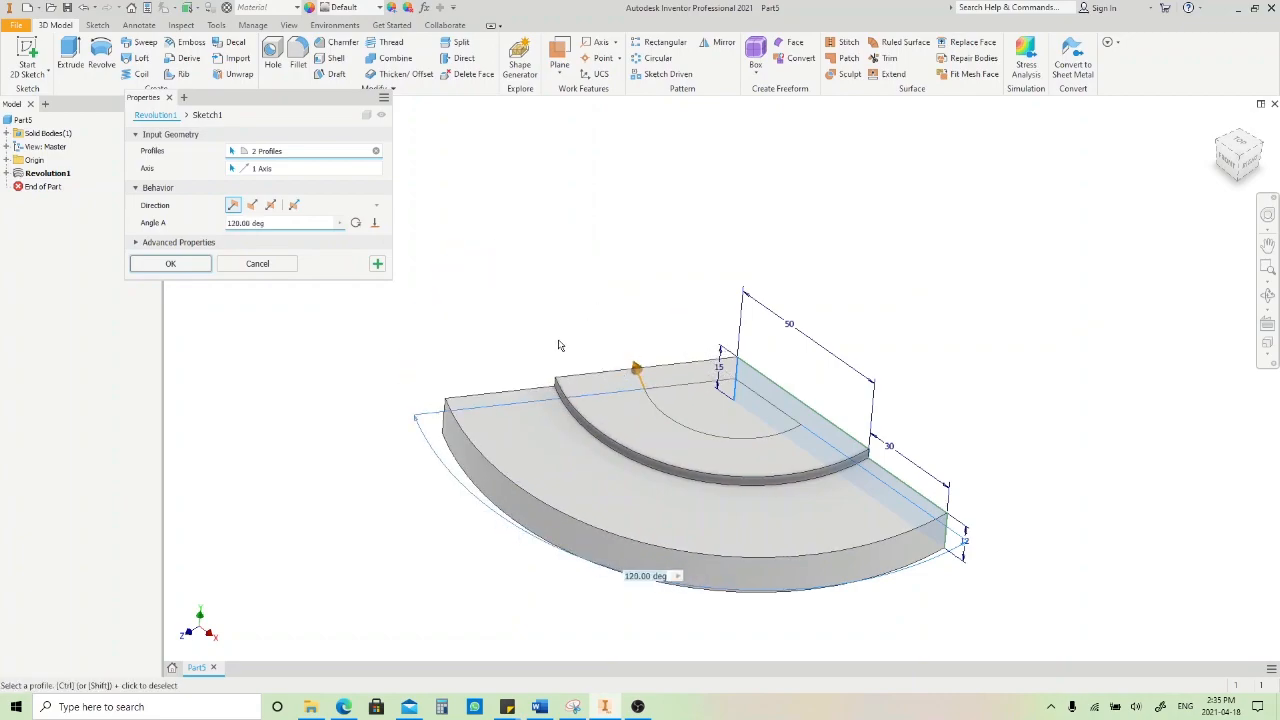
pyautogui.click(252, 205)
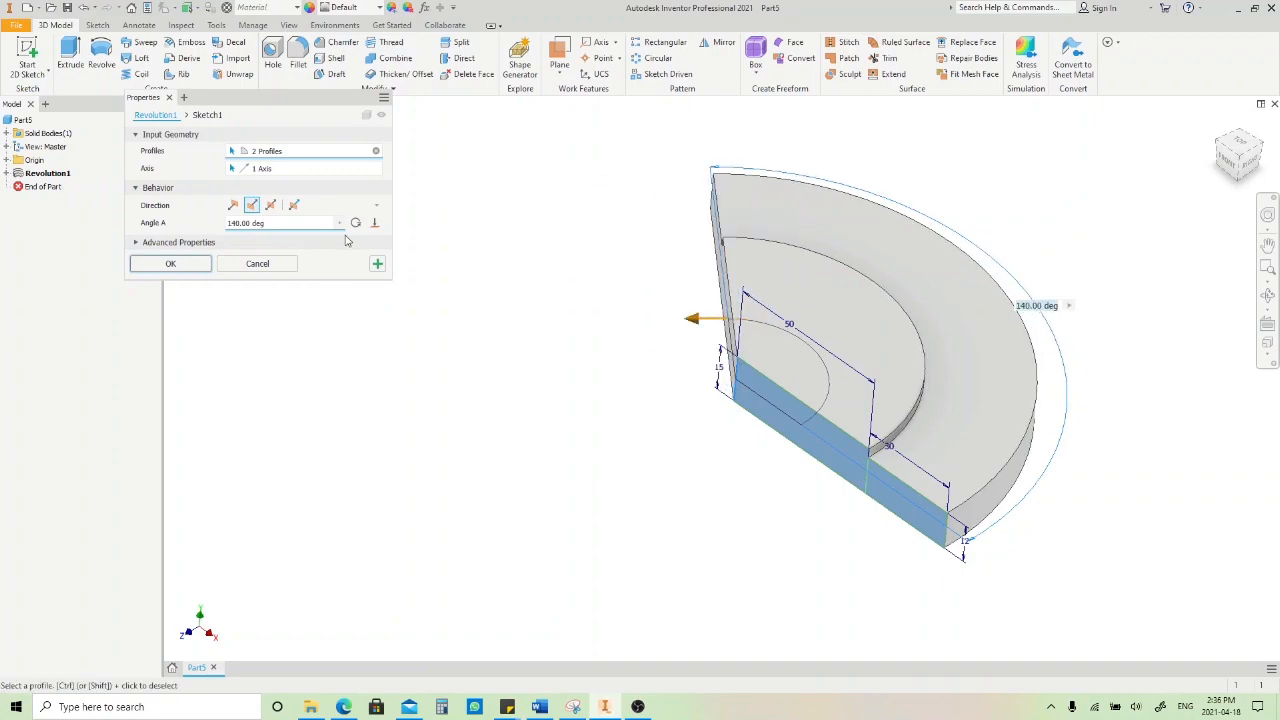
pyautogui.click(270, 204)
pyautogui.write('175')
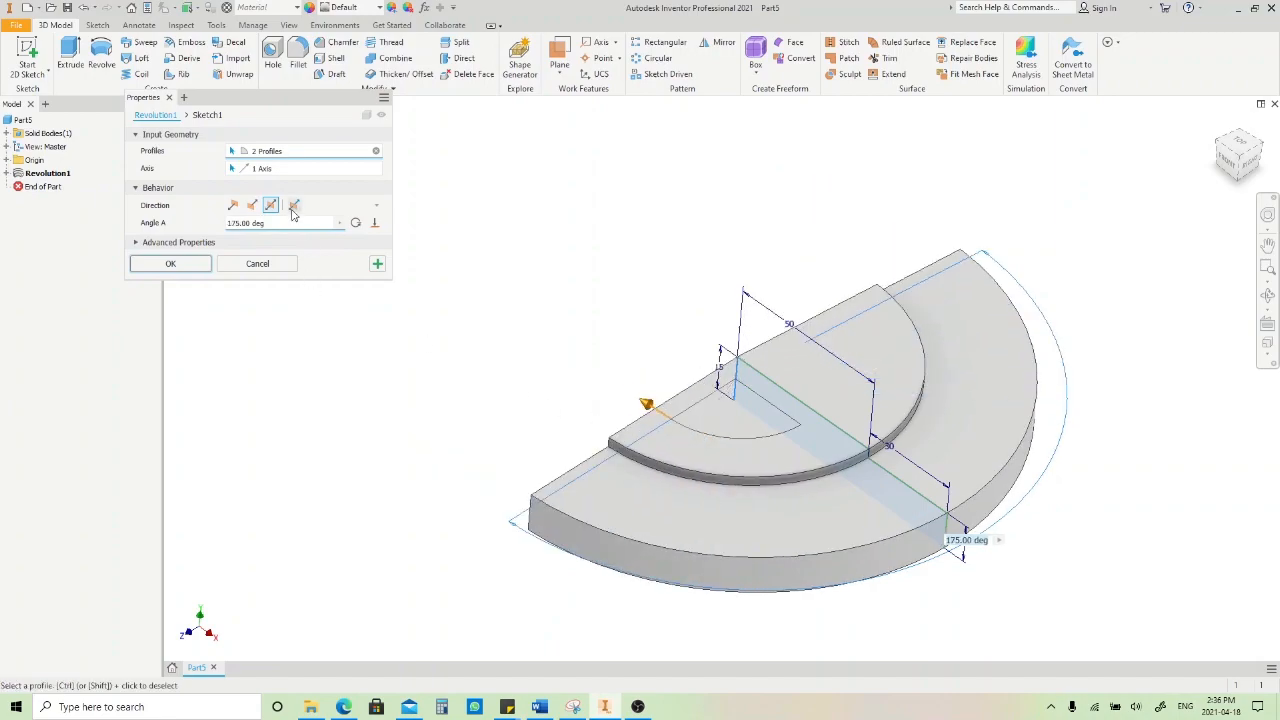
pyautogui.click(270, 205)
pyautogui.write('145')
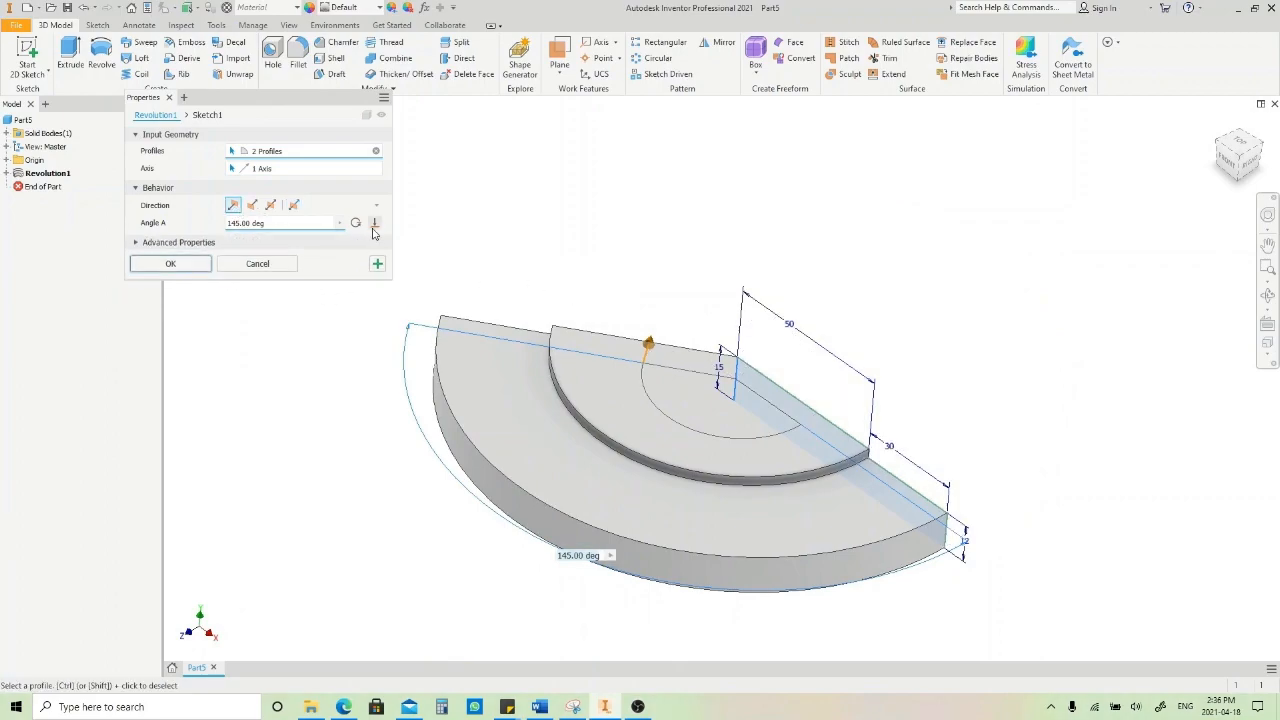
pyautogui.click(356, 222)
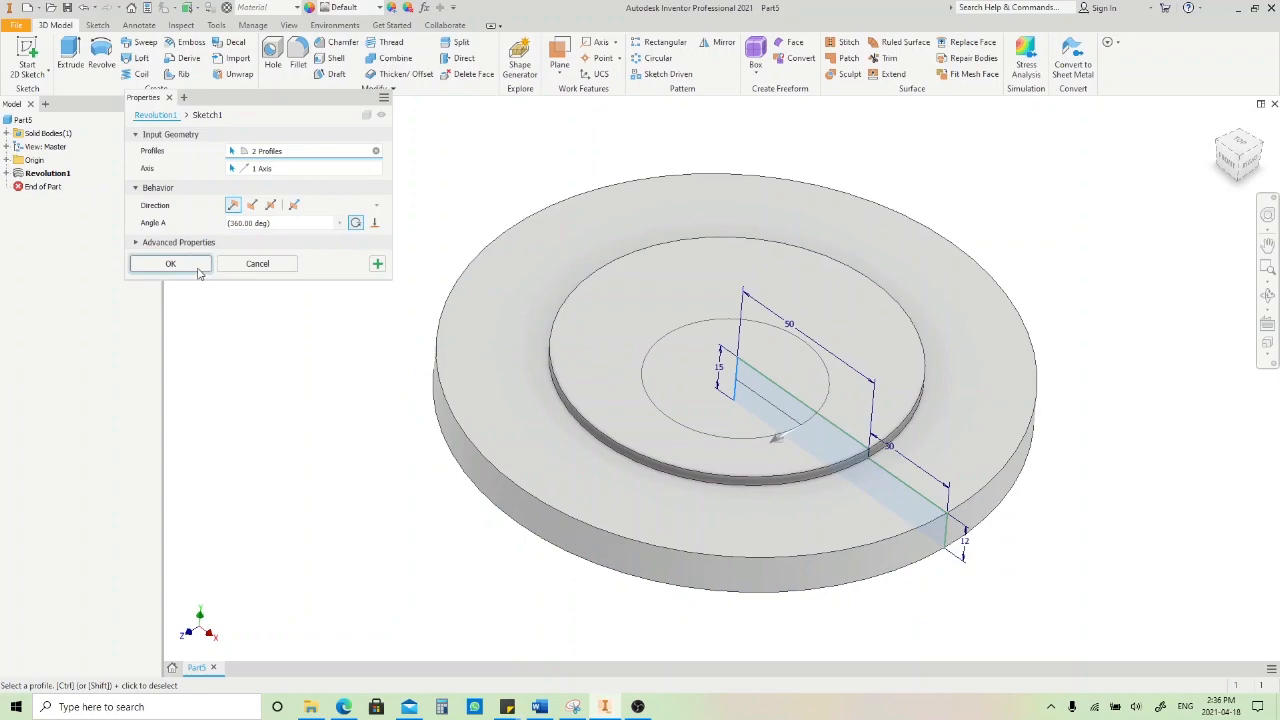
pyautogui.click(170, 263)
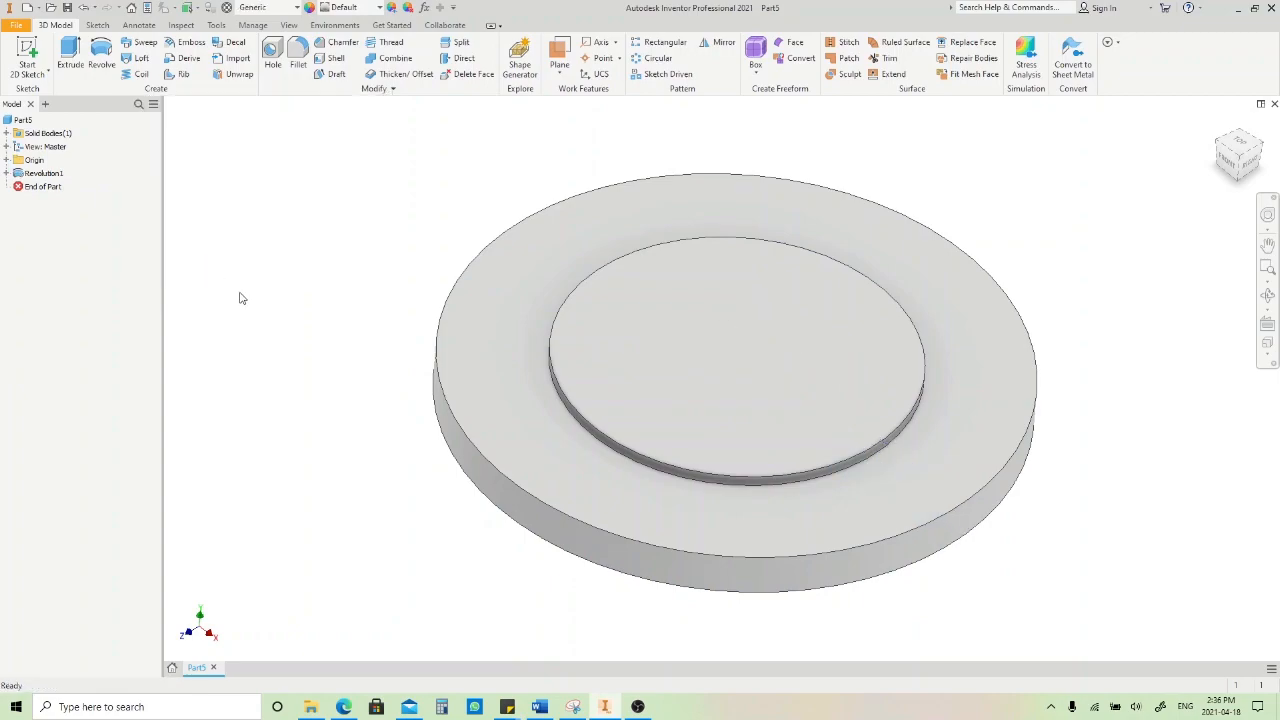
pyautogui.moveTo(235, 326)
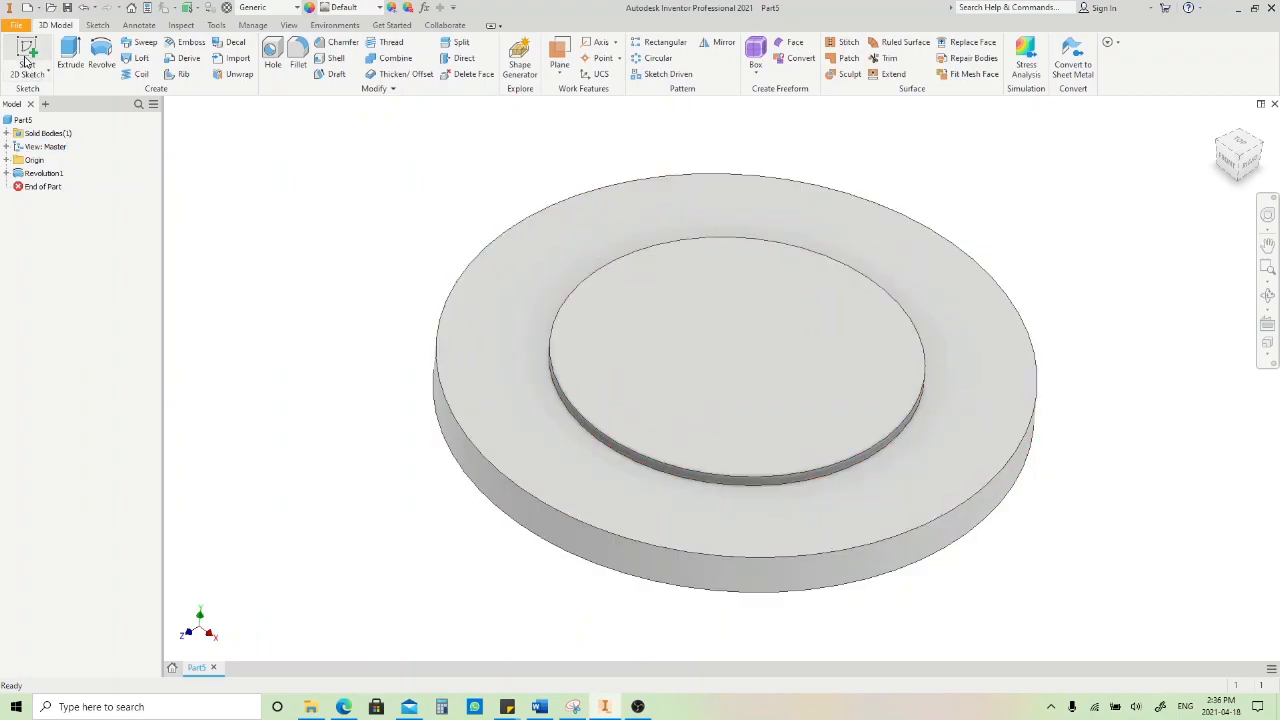
# Step: Start Sketch2 on the XY origin plane
pyautogui.click(27, 50)
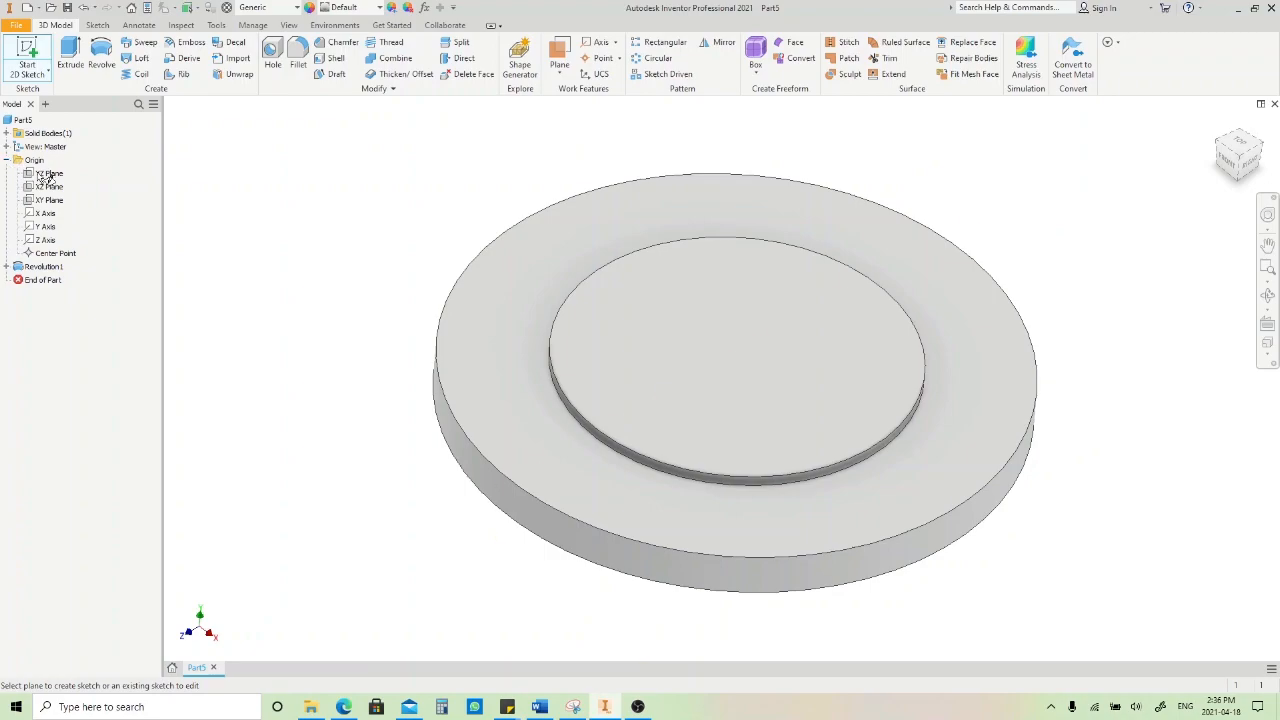
pyautogui.click(49, 200)
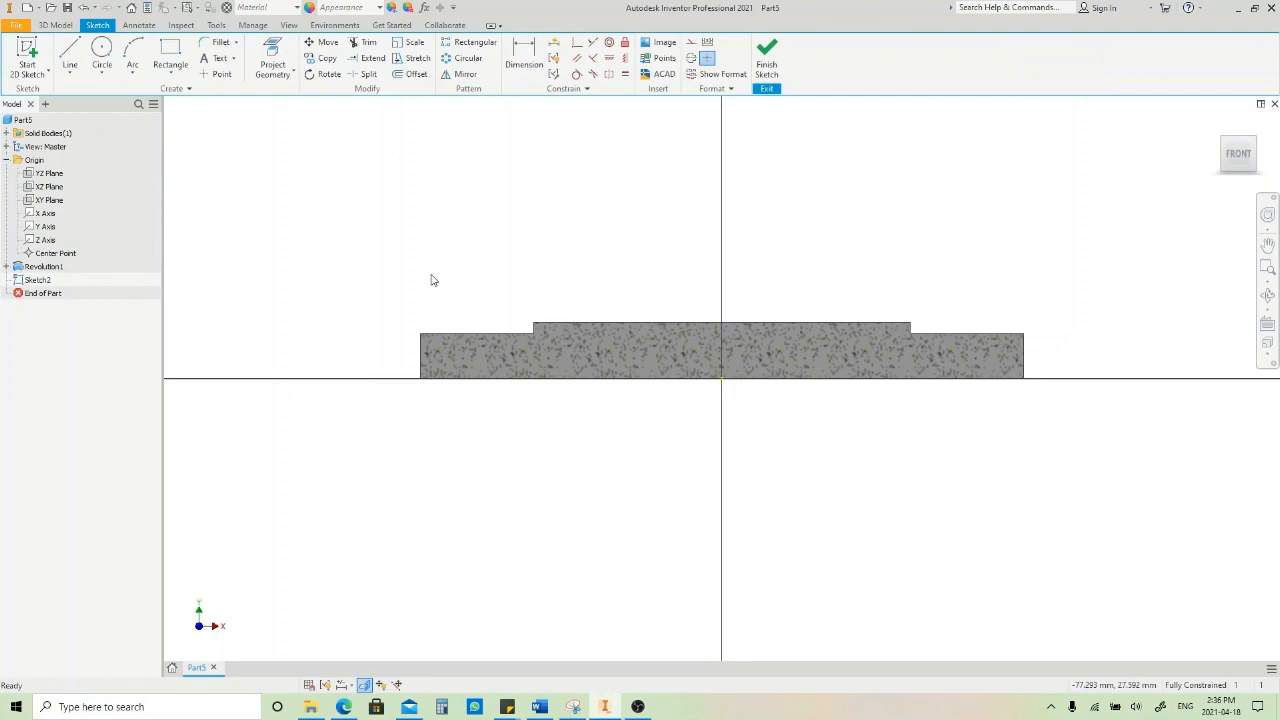
pyautogui.moveTo(395, 251)
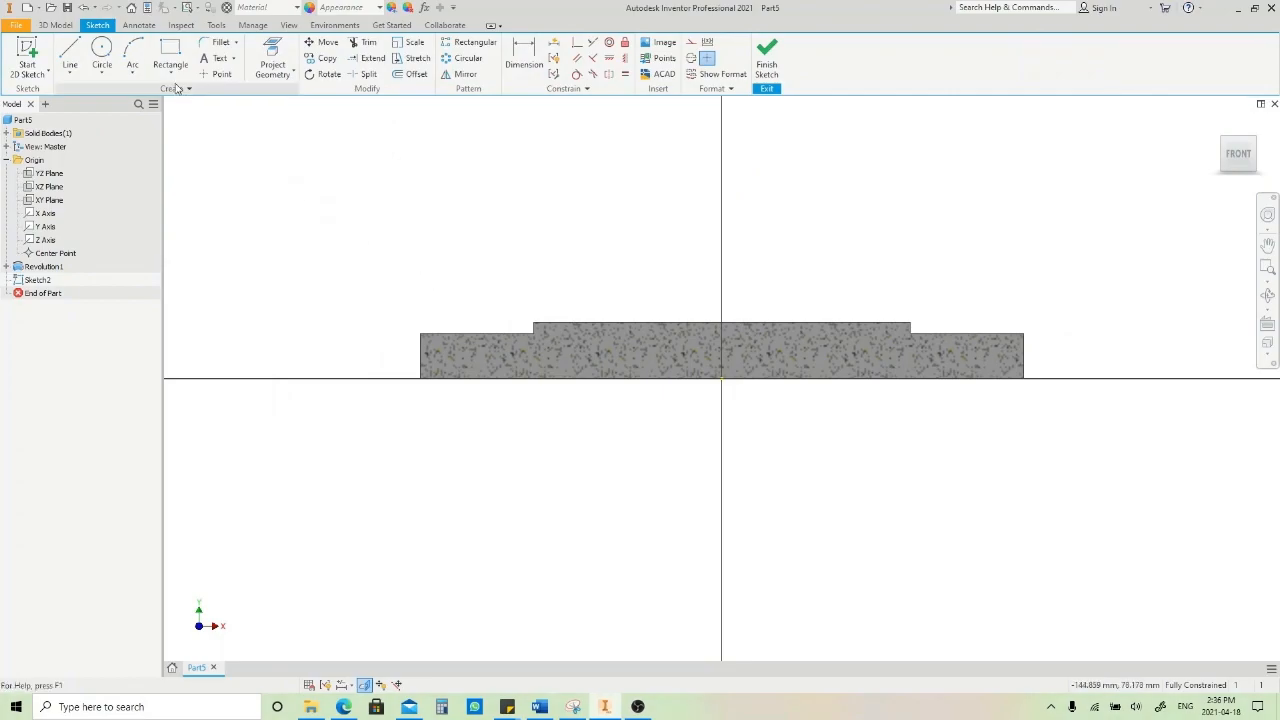
# Step: Draw a three-sided polygon centred just above the disc's outer step
pyautogui.click(187, 64)
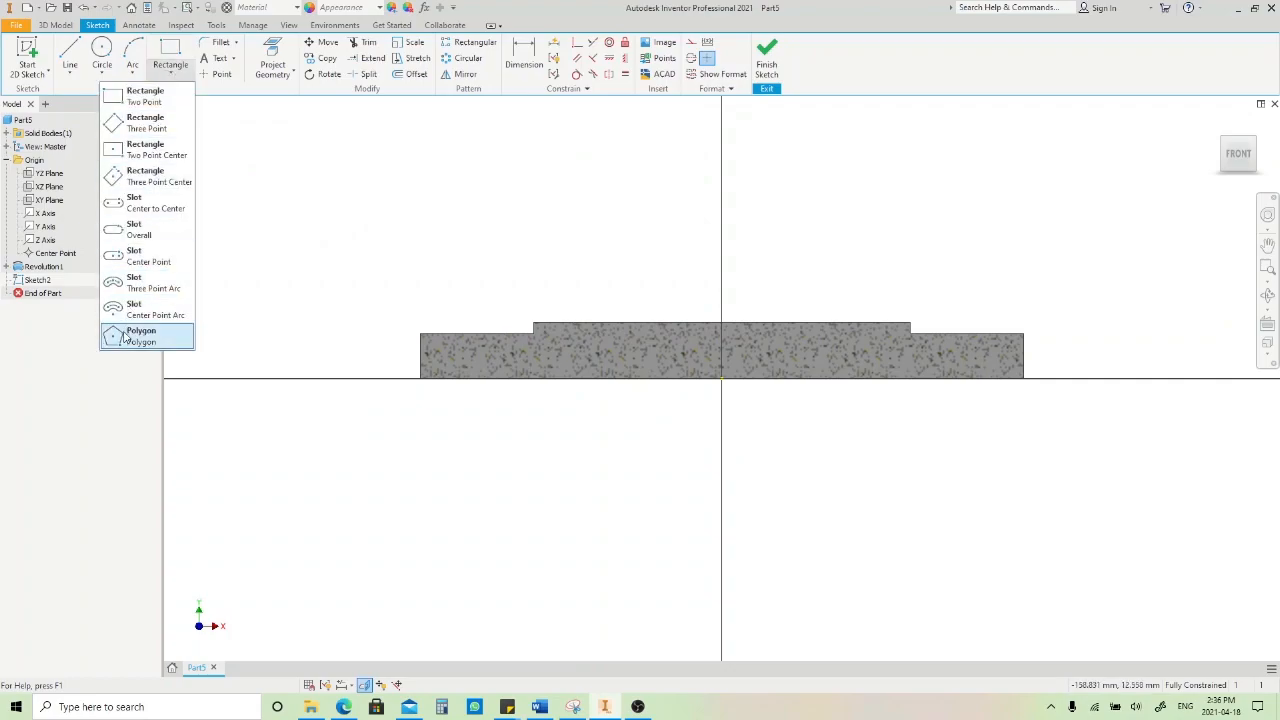
pyautogui.click(141, 335)
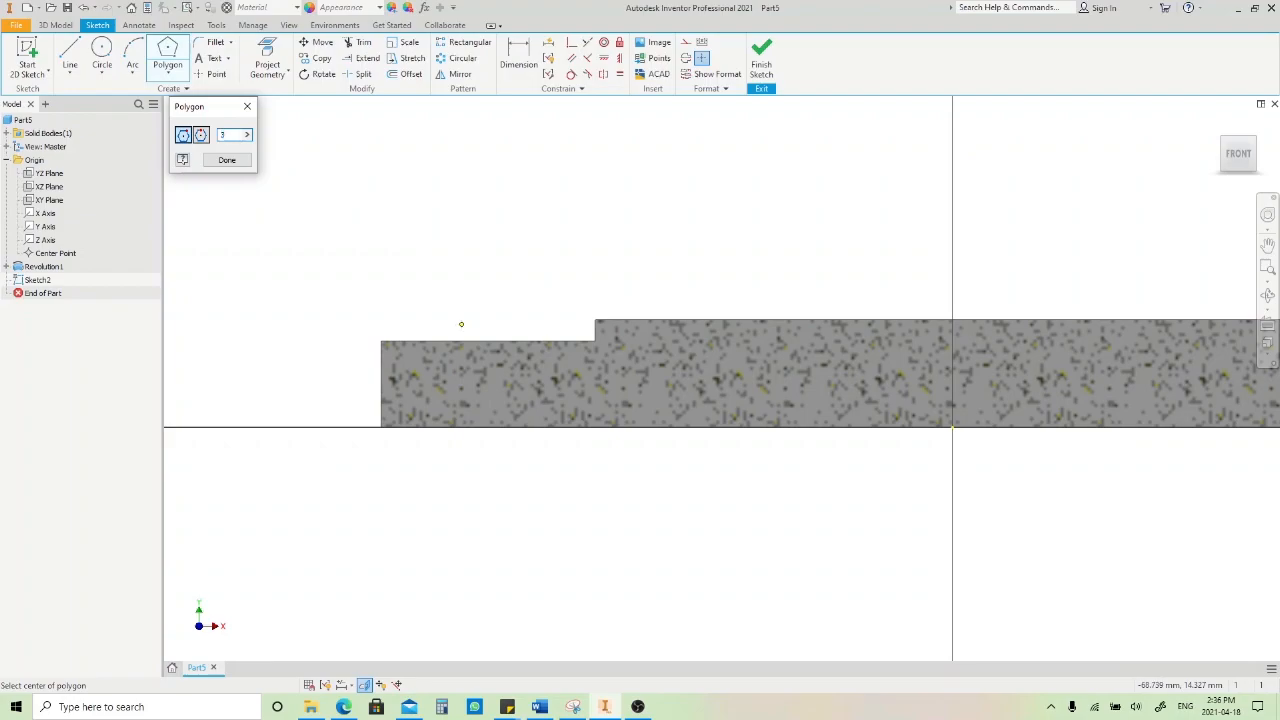
pyautogui.click(461, 324)
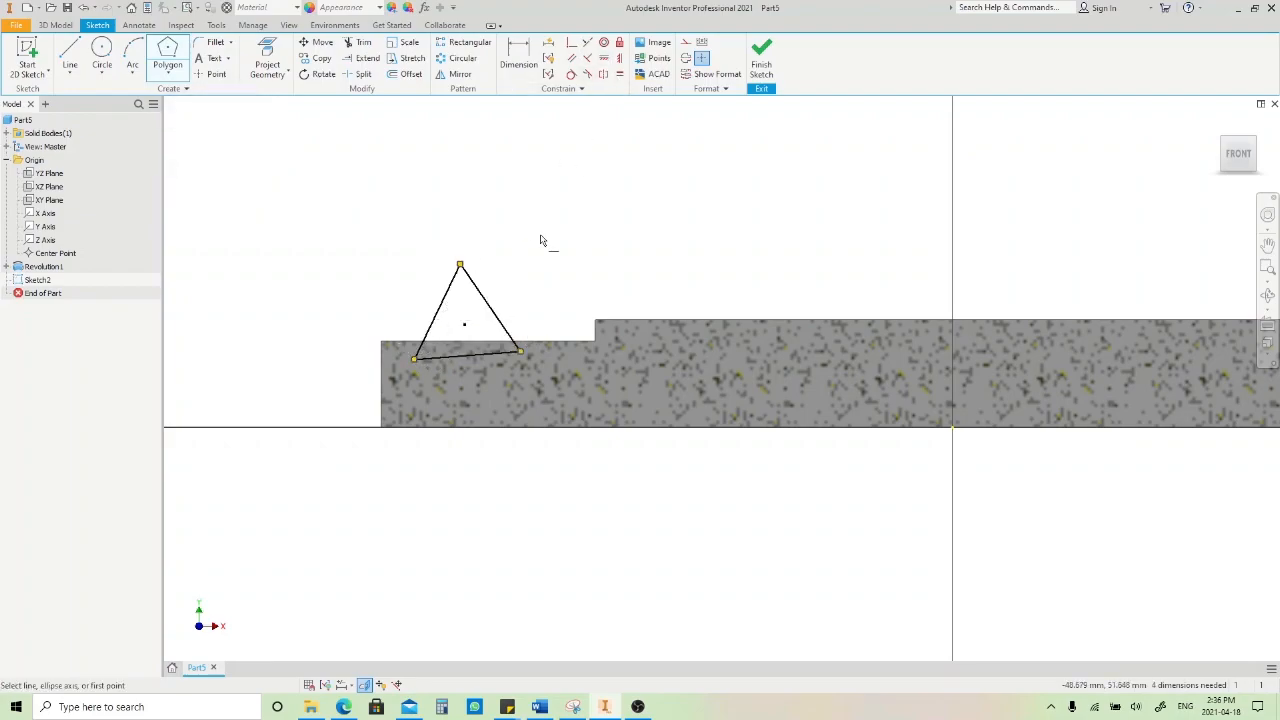
pyautogui.click(465, 356)
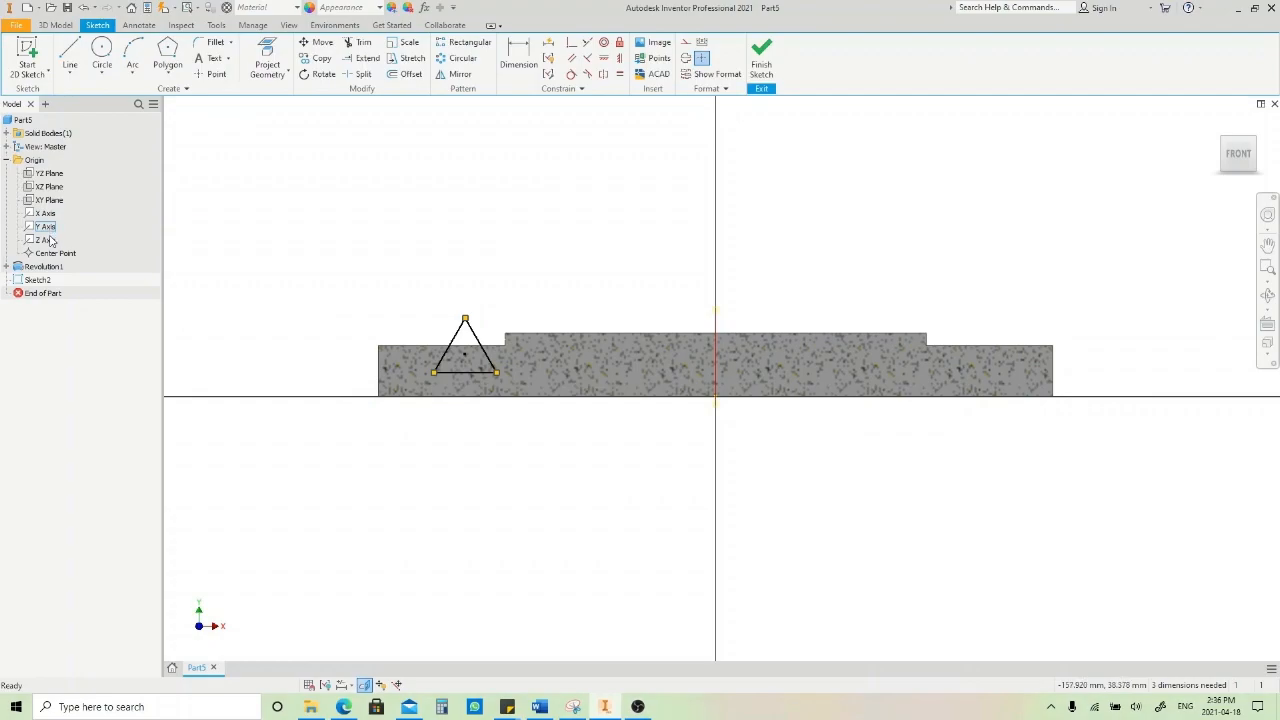
# Step: Dimension the triangle apex across the Y axis as a 125 mm diameter
pyautogui.click(46, 226)
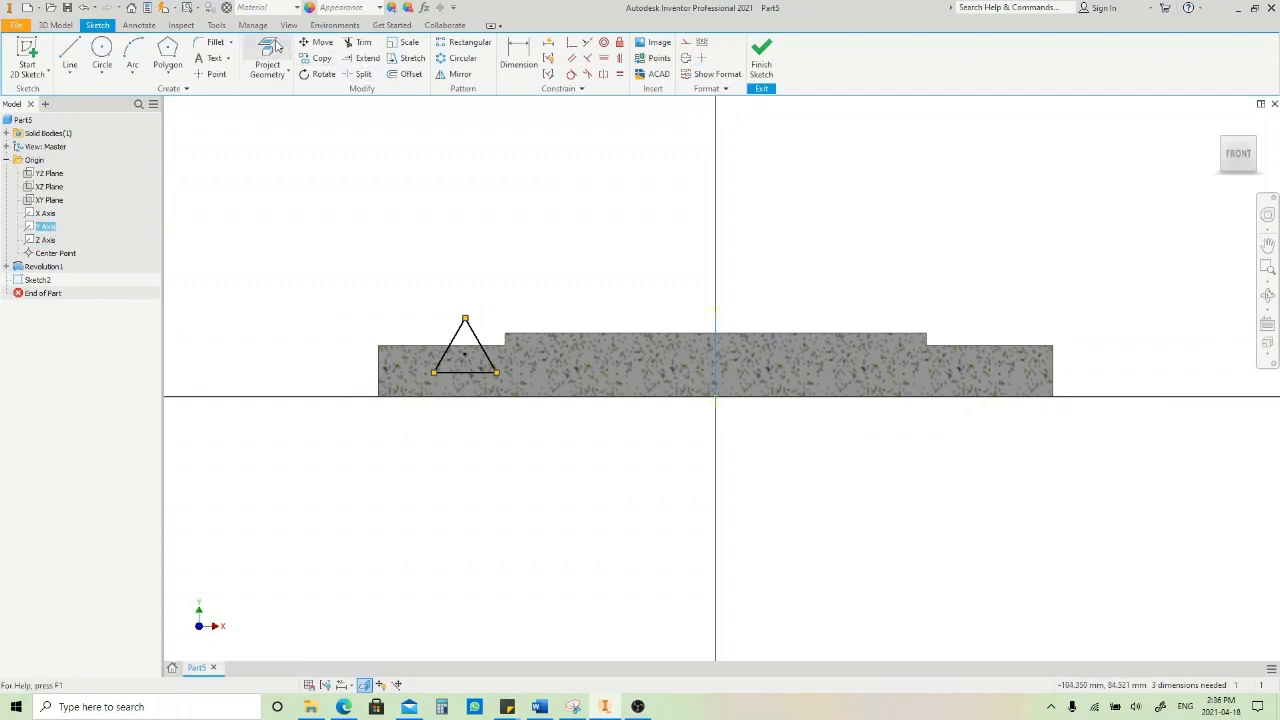
pyautogui.click(267, 60)
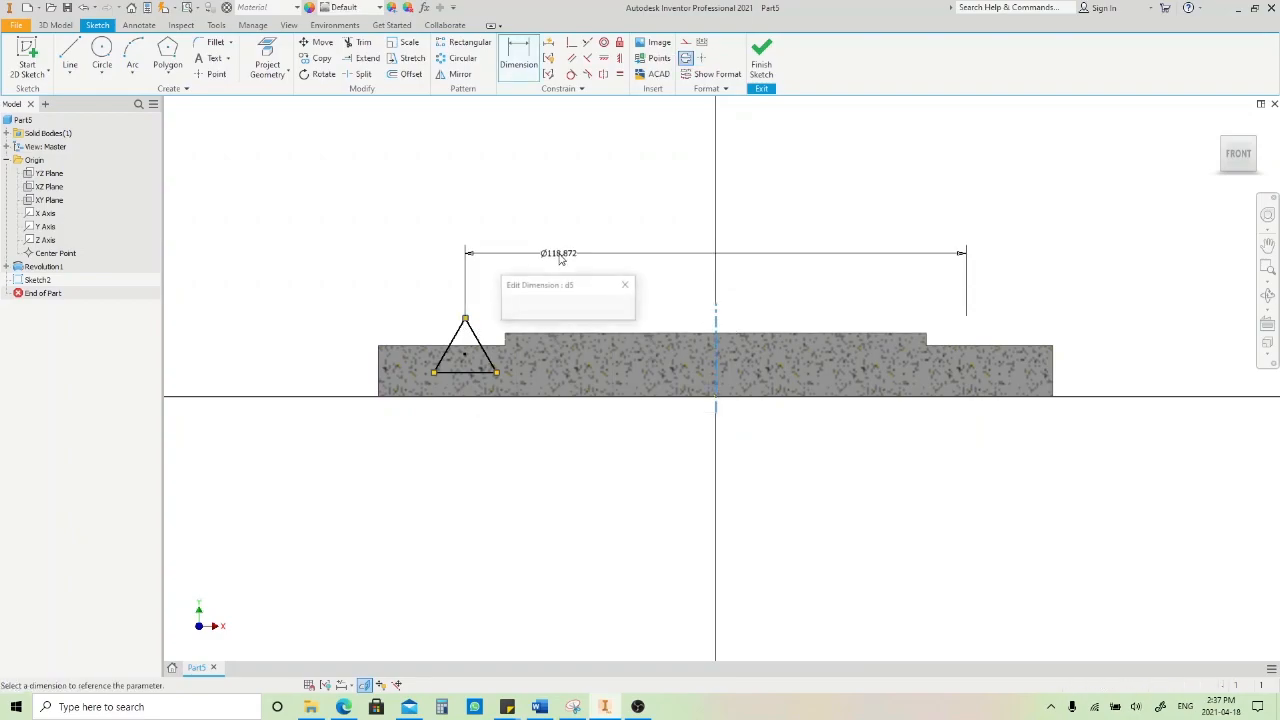
pyautogui.click(559, 303)
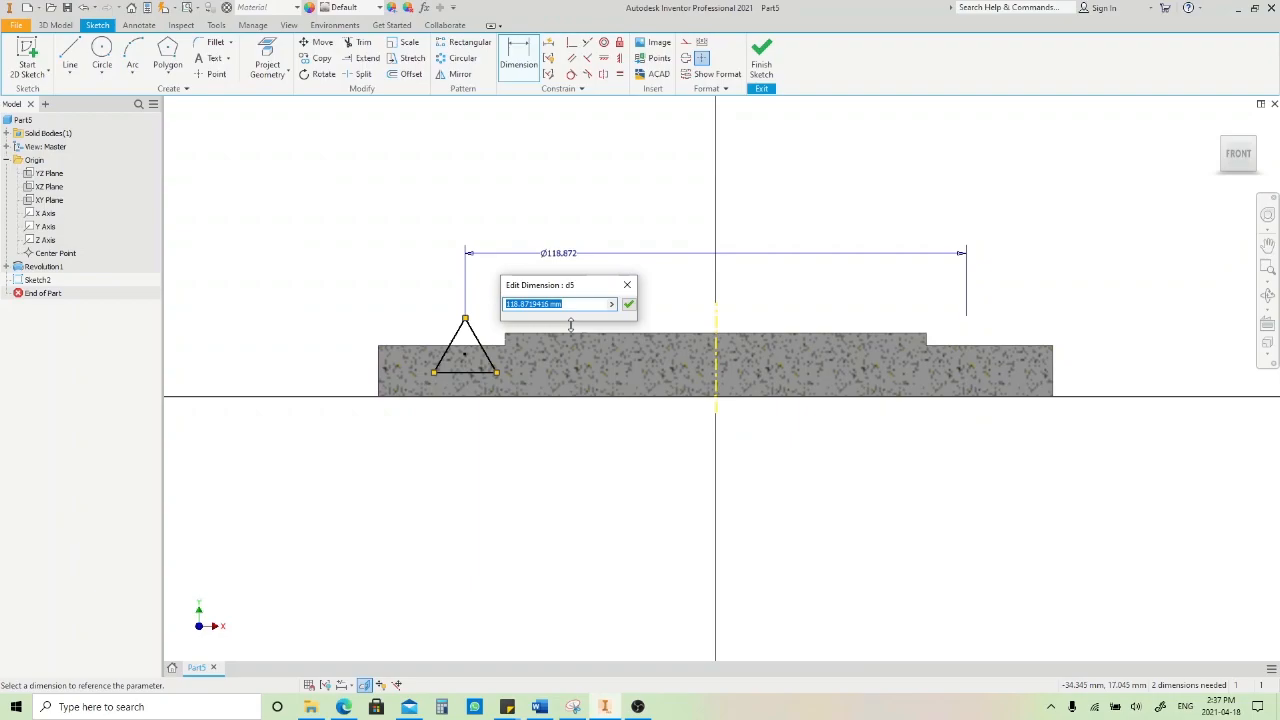
pyautogui.write('125')
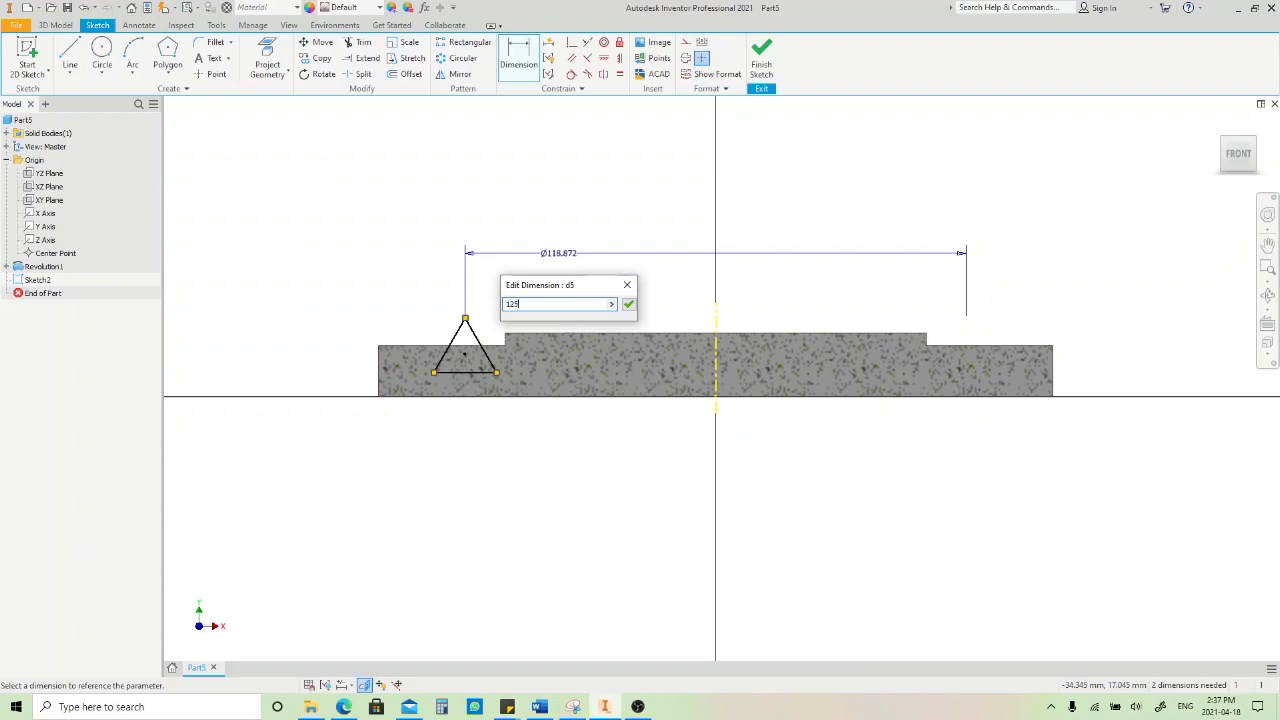
pyautogui.click(628, 304)
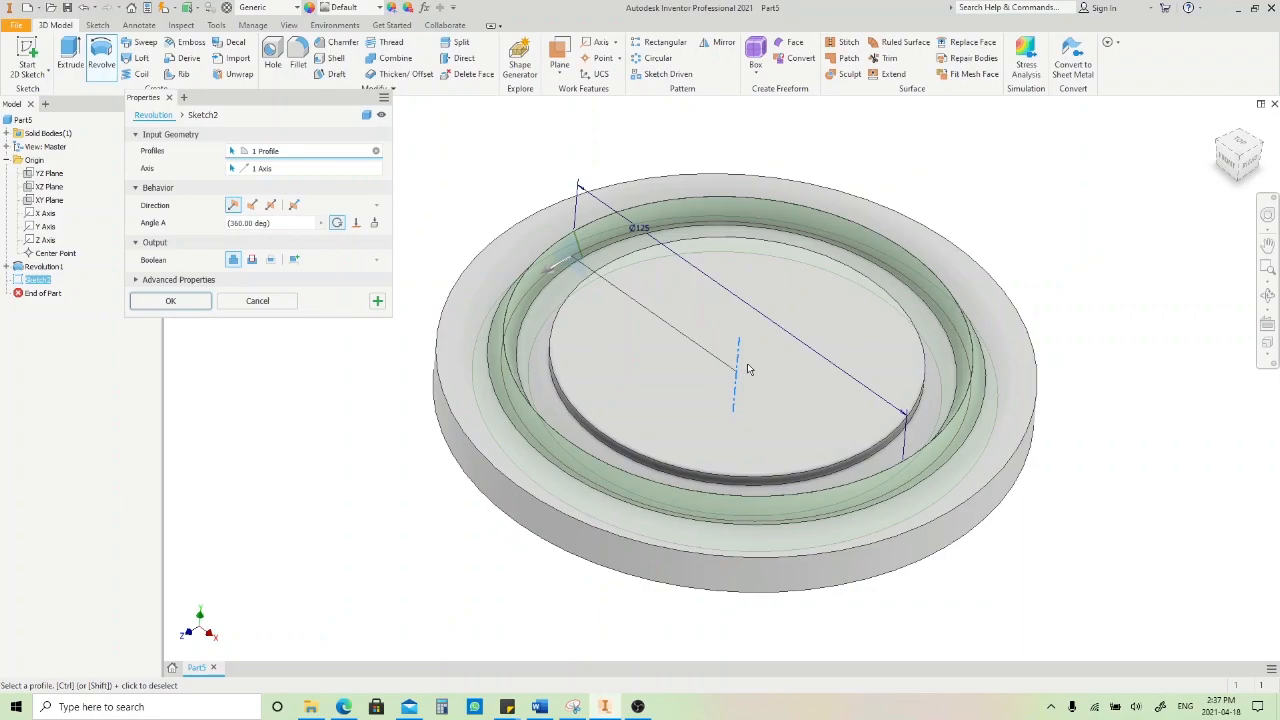
pyautogui.moveTo(421, 462)
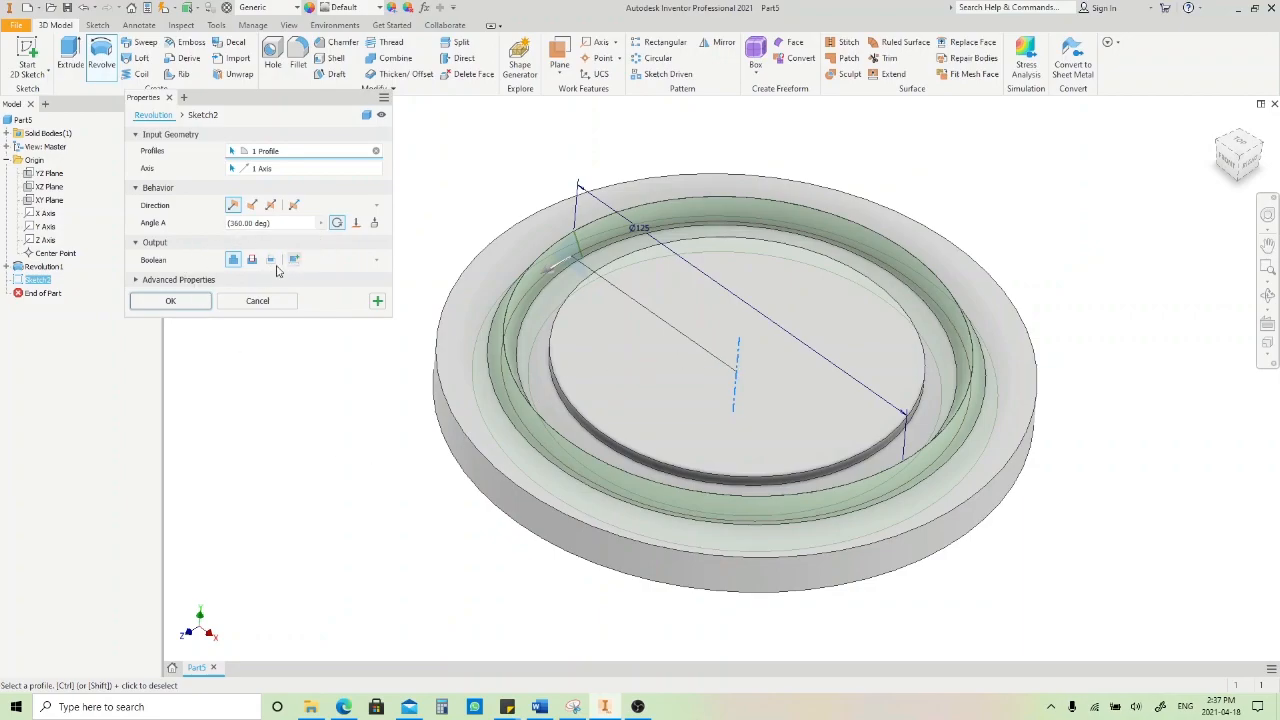
# Step: Preview the triangle revolve as Join, Cut, New Solid and Intersect, orbiting to inspect
pyautogui.click(233, 260)
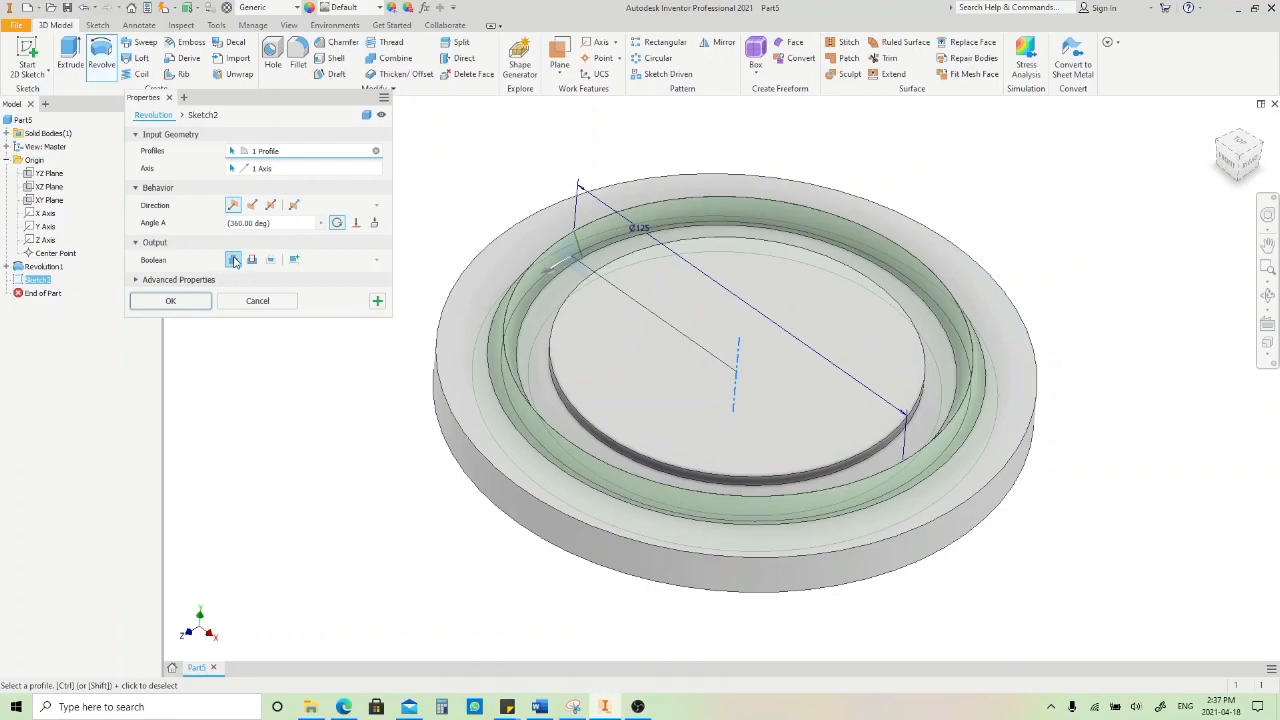
pyautogui.moveTo(232, 260)
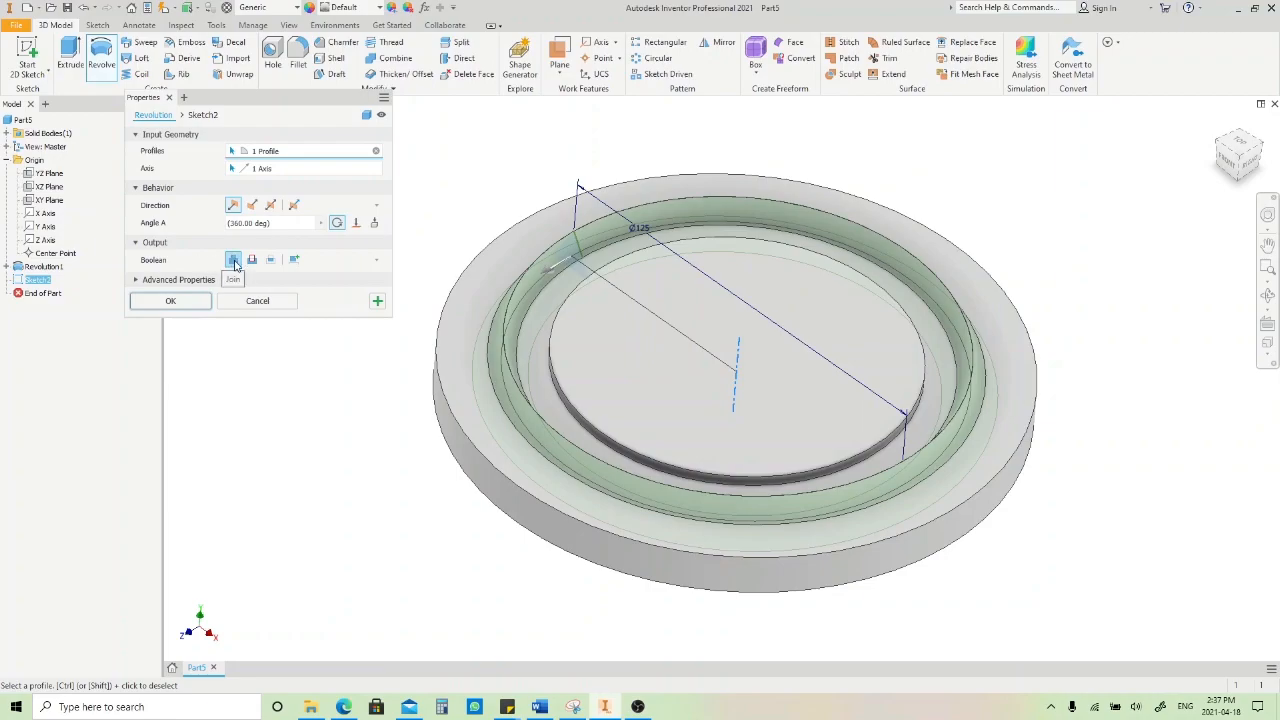
pyautogui.click(251, 260)
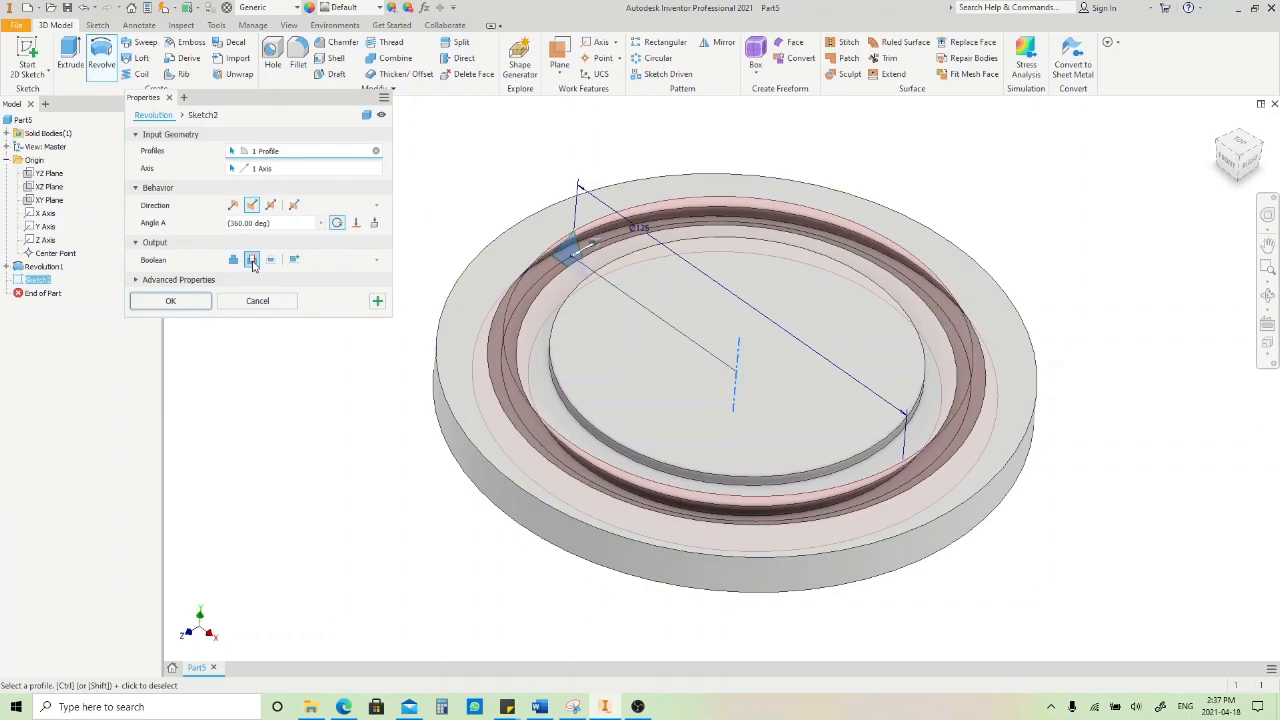
pyautogui.click(294, 260)
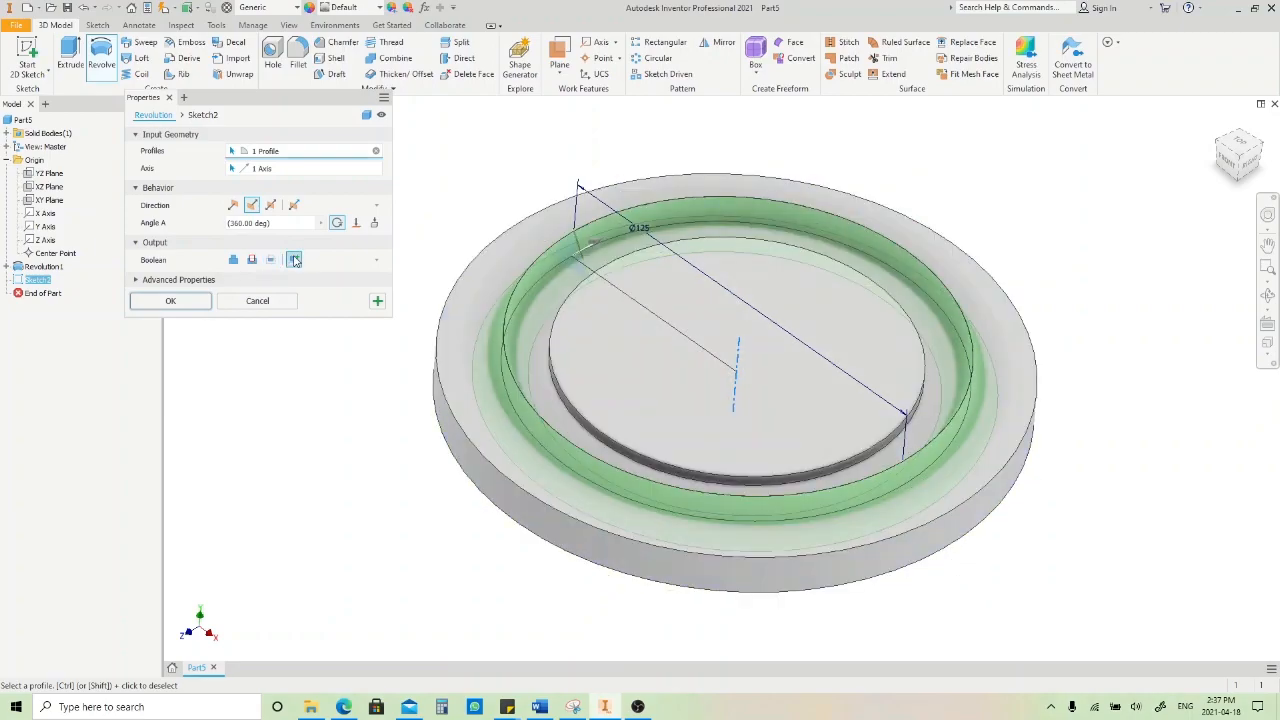
pyautogui.click(232, 260)
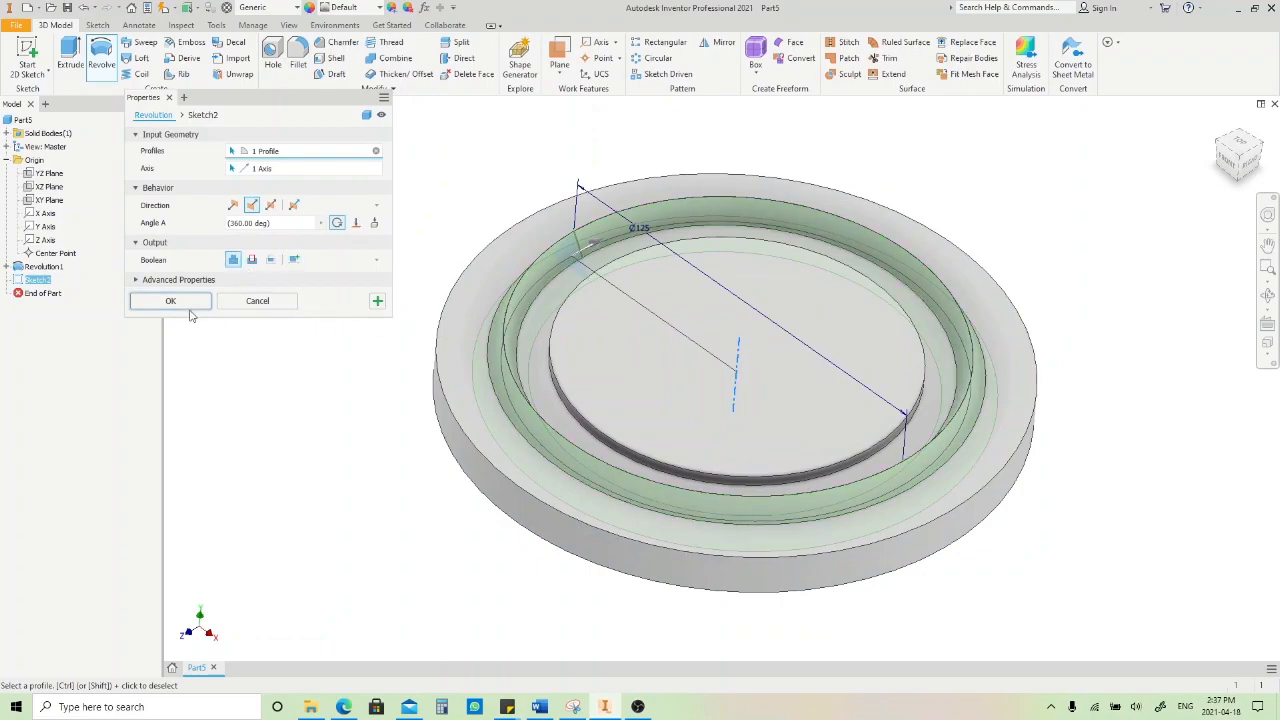
pyautogui.click(170, 300)
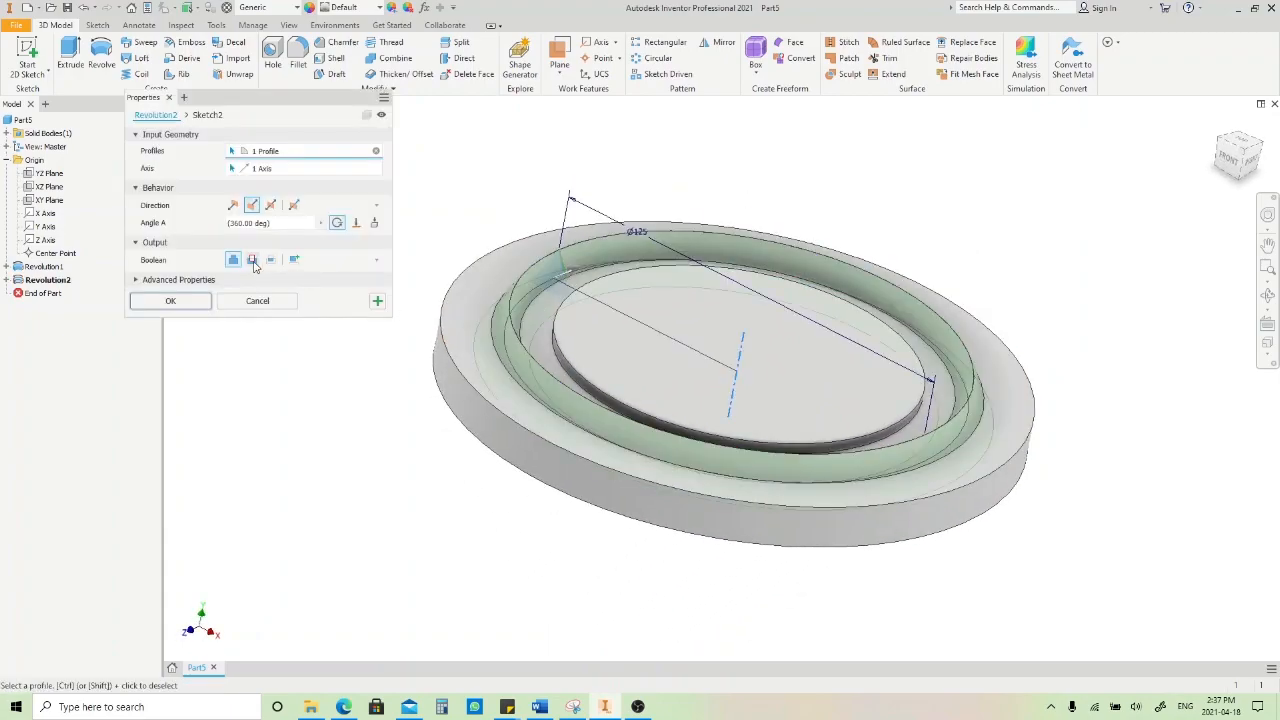
pyautogui.click(252, 260)
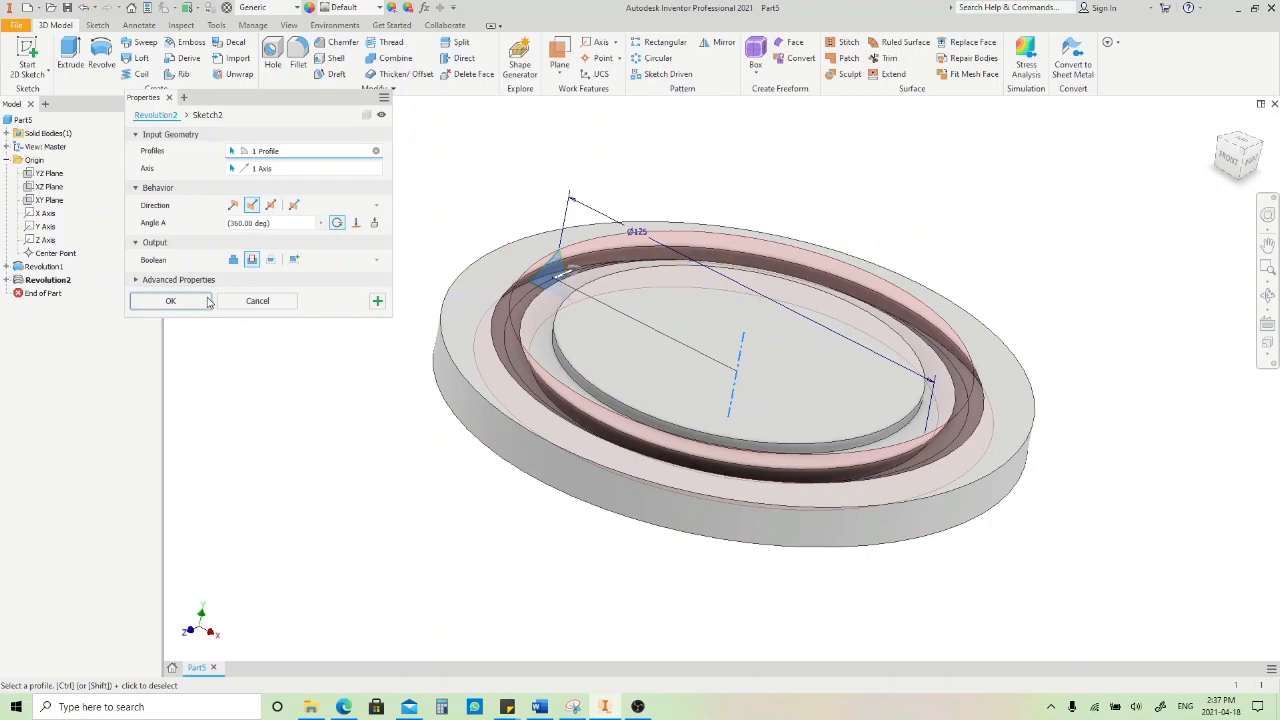
pyautogui.click(170, 301)
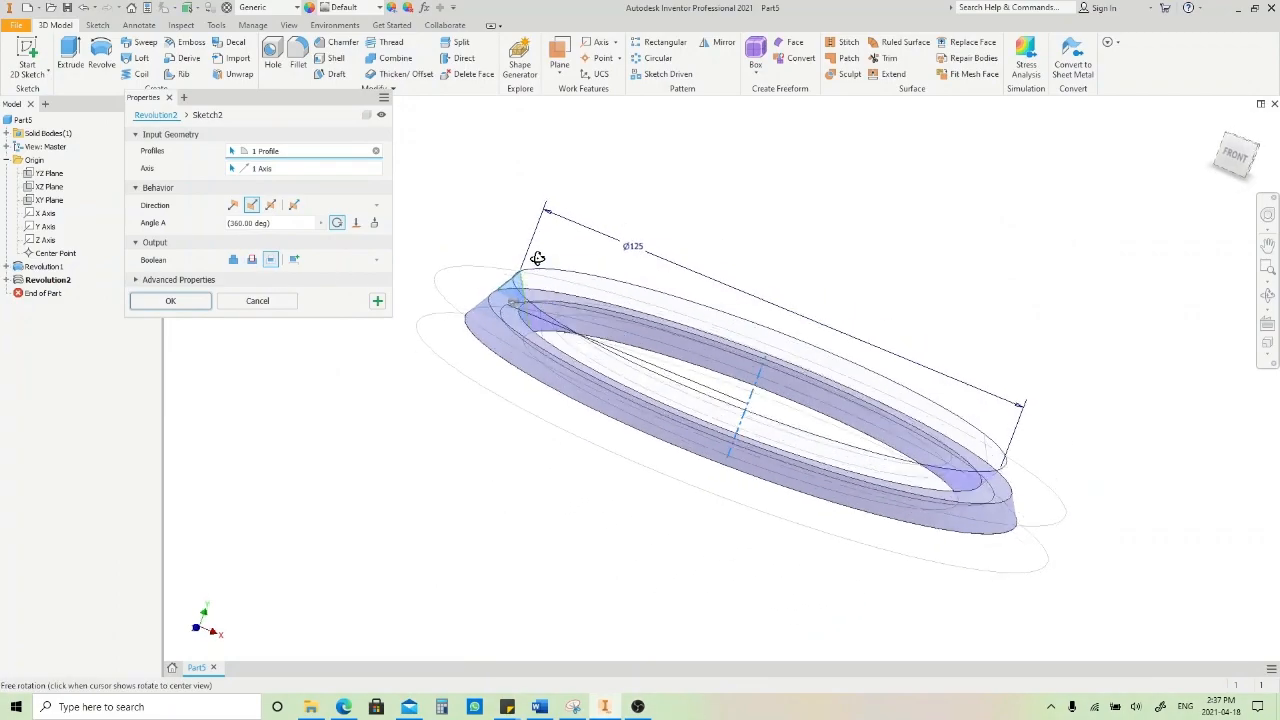
pyautogui.moveTo(538, 258); pyautogui.dragTo(466, 265)
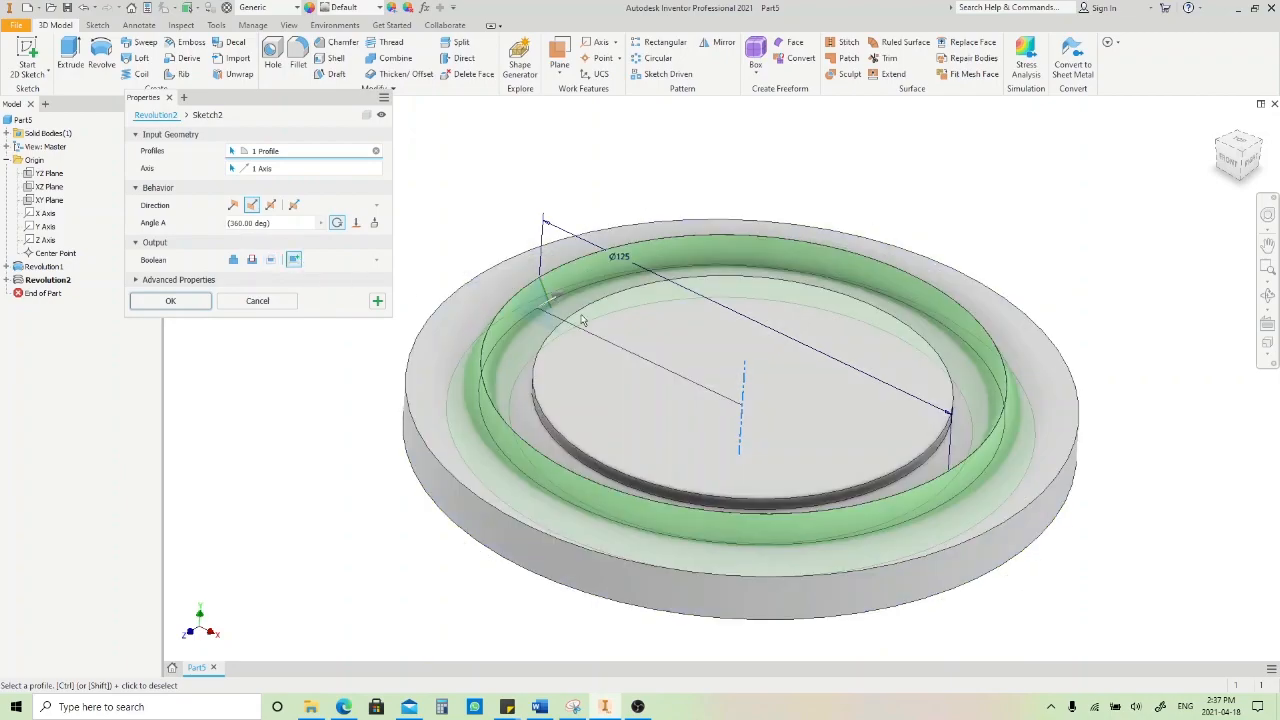
pyautogui.moveTo(745, 400); pyautogui.dragTo(620, 330)
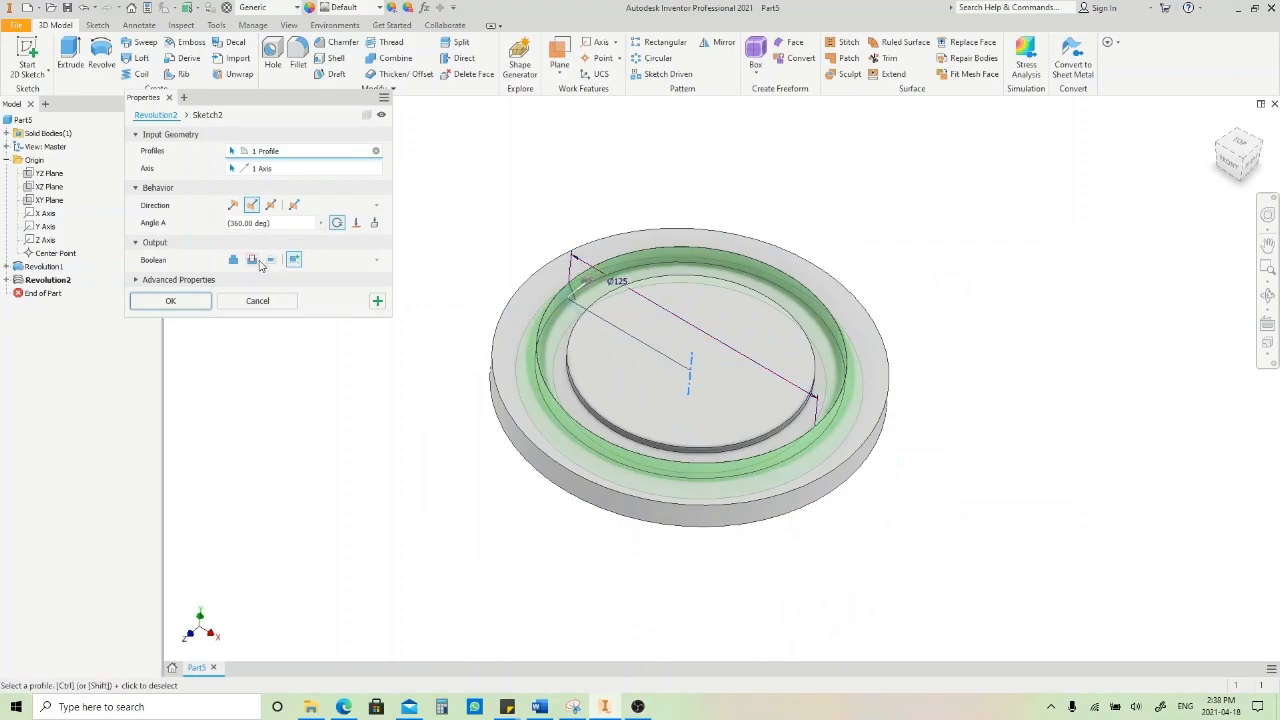
# Step: Revolve the triangle as a 180° cut, direction flipped, and accept Revolution2
pyautogui.click(252, 259)
pyautogui.write('180')
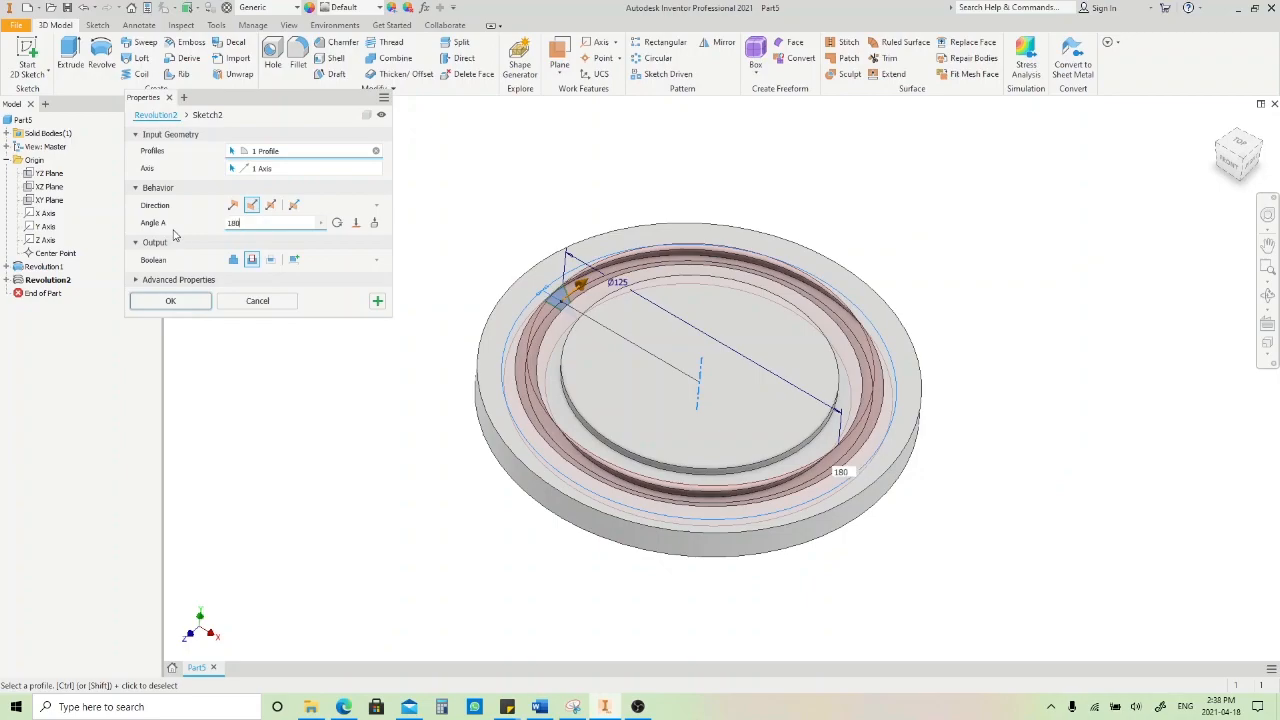
pyautogui.click(270, 205)
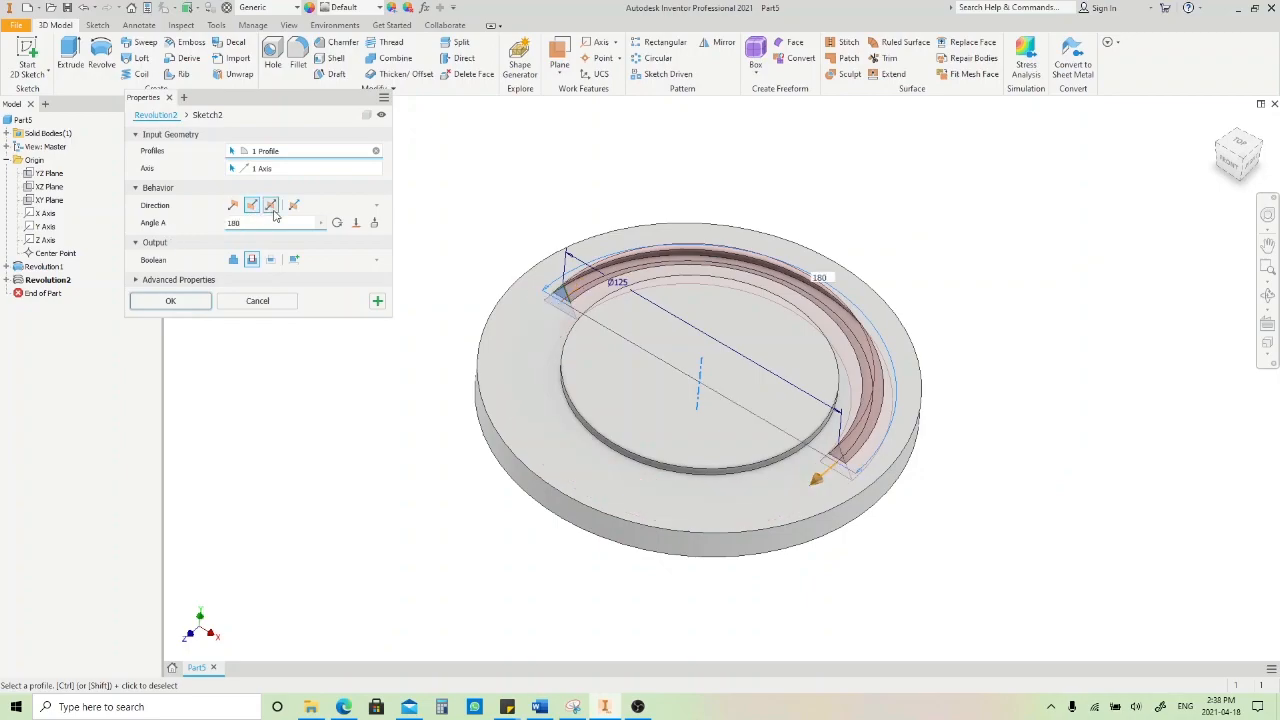
pyautogui.click(270, 205)
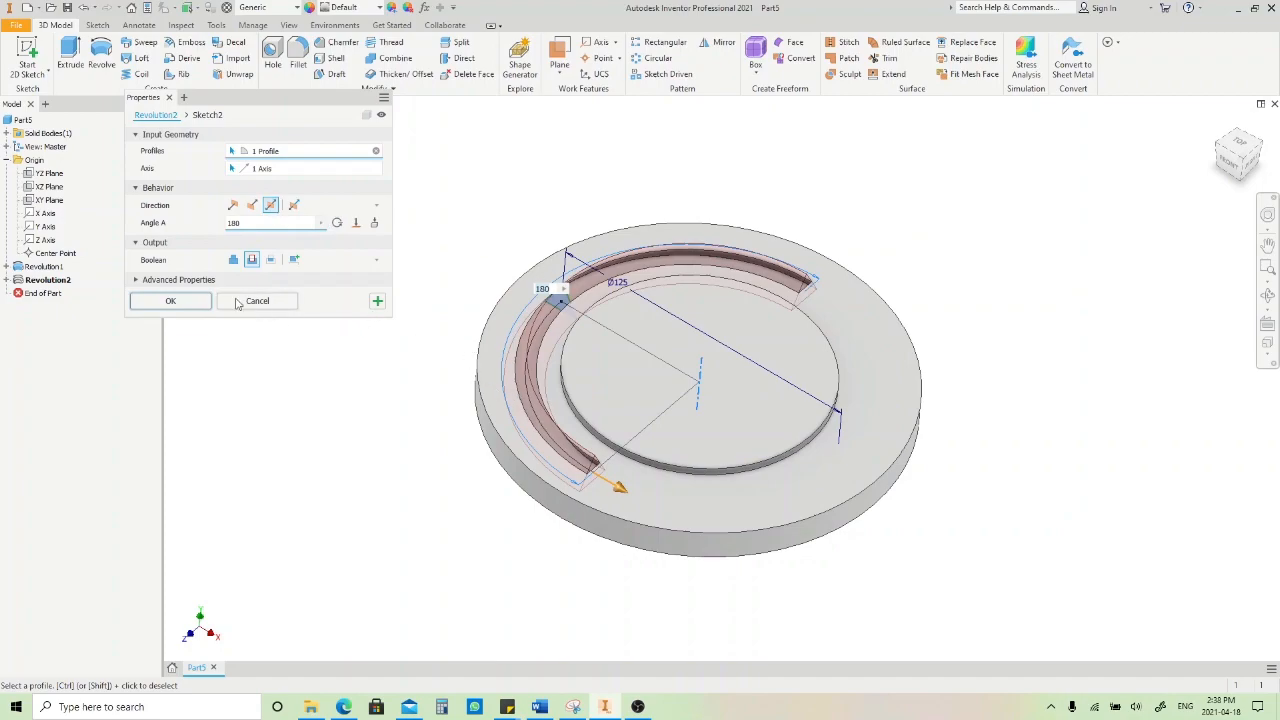
pyautogui.click(170, 300)
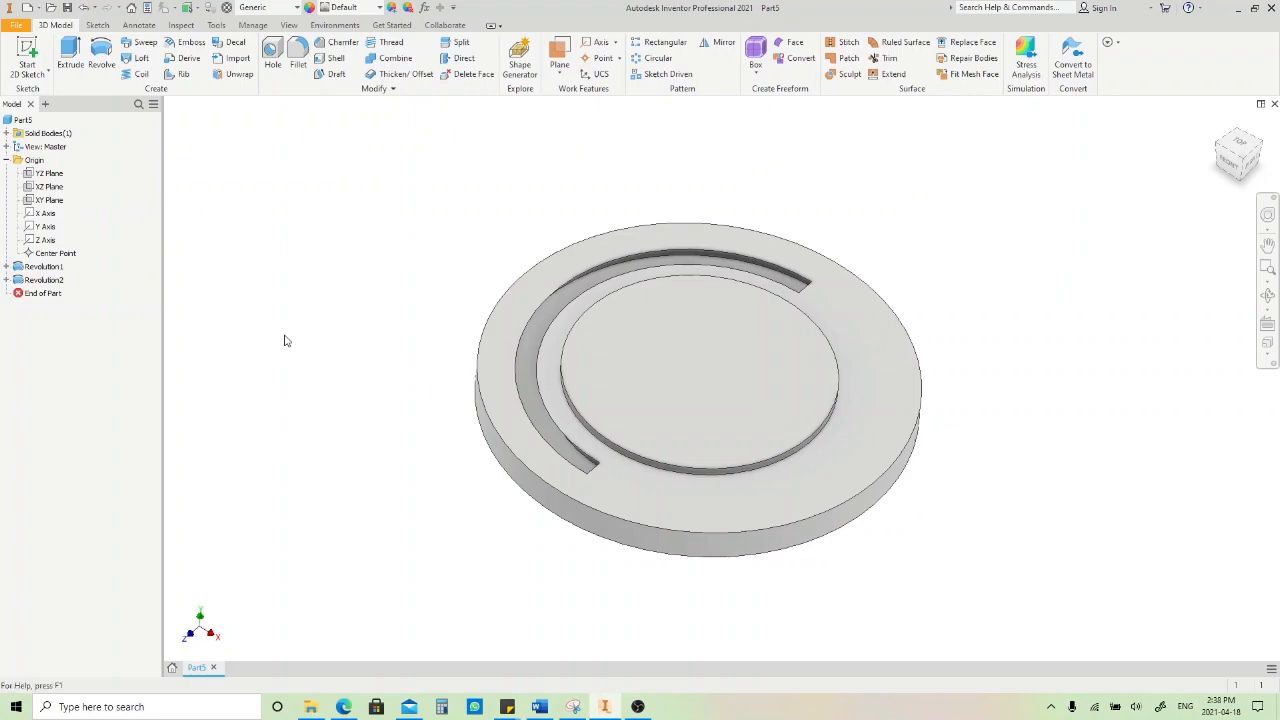
pyautogui.moveTo(285, 340); pyautogui.dragTo(351, 334)
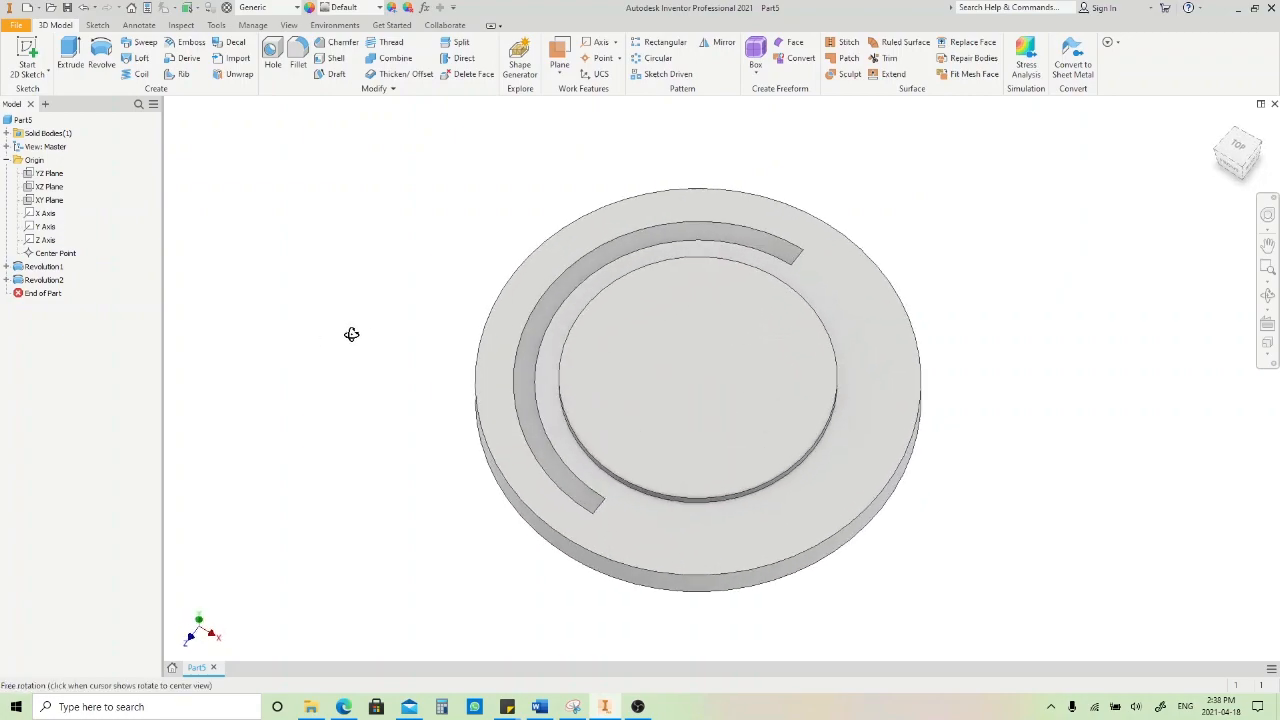
pyautogui.moveTo(351, 334); pyautogui.dragTo(387, 302)
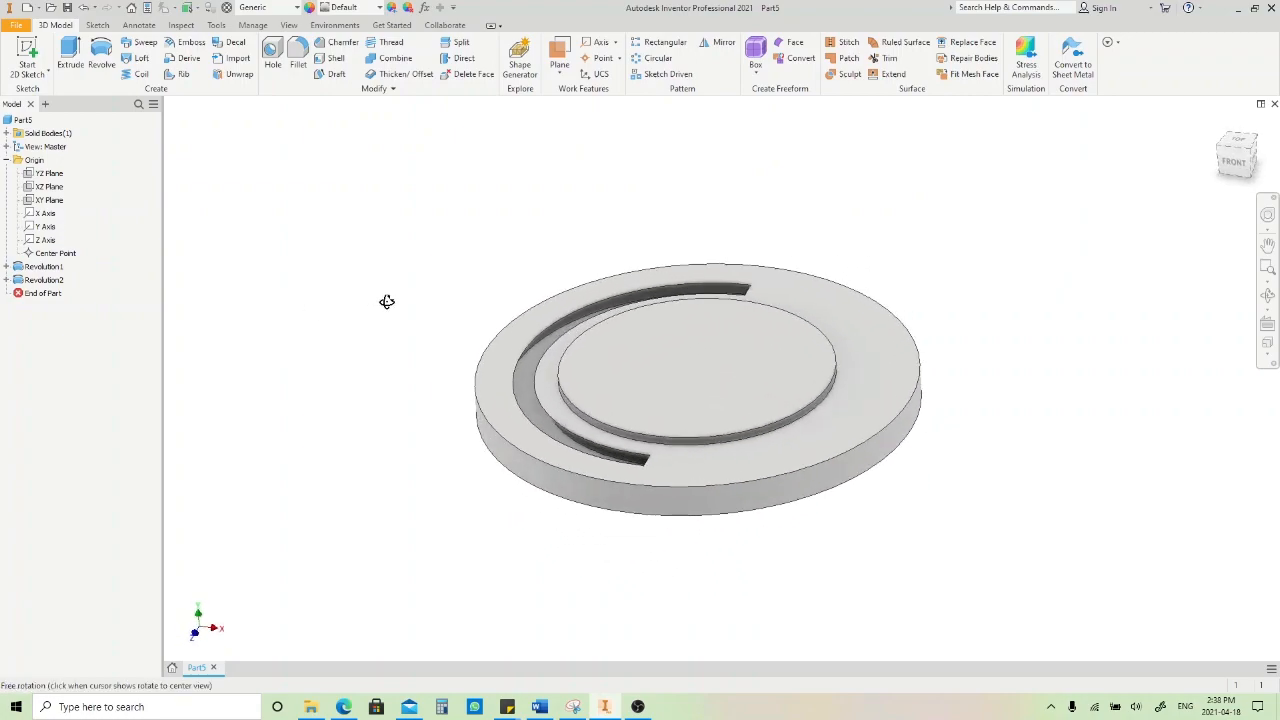
pyautogui.moveTo(387, 302); pyautogui.dragTo(379, 310)
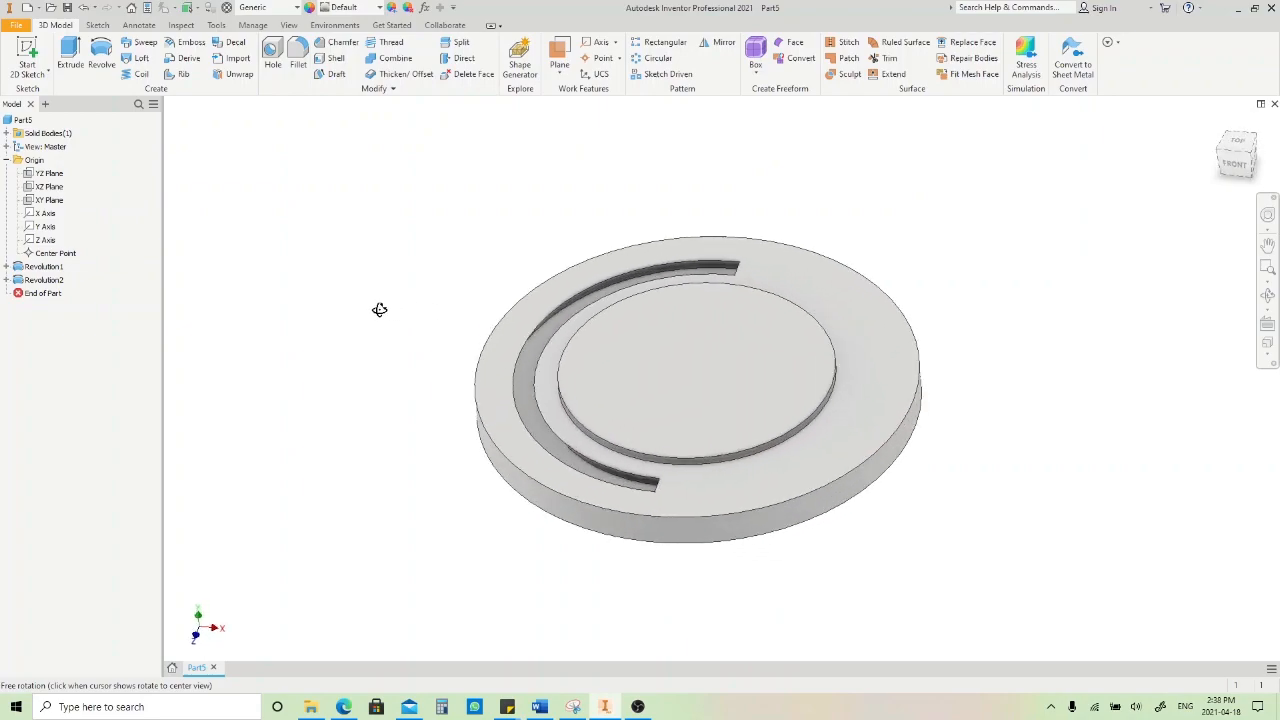